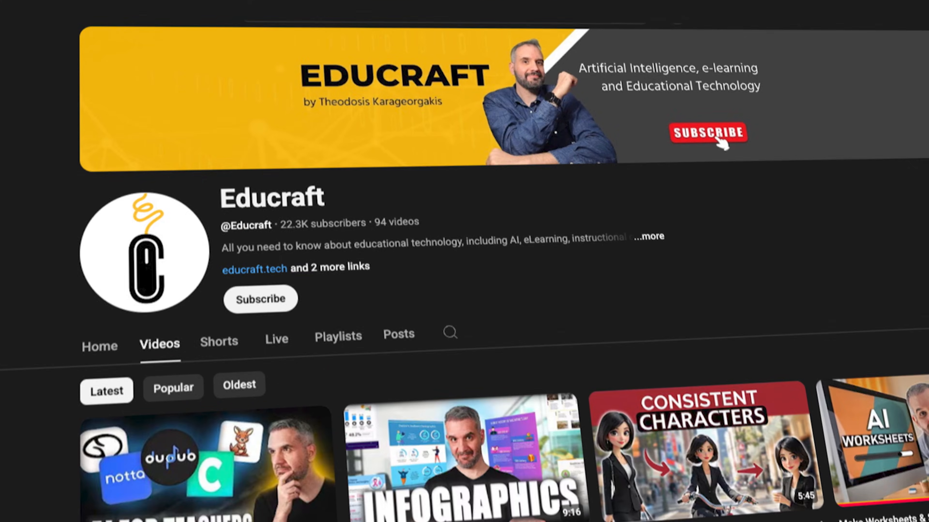
Start a new message and reveal the model and custom-bot selector from the RouteLLM dropdown
scroll("down", 3)
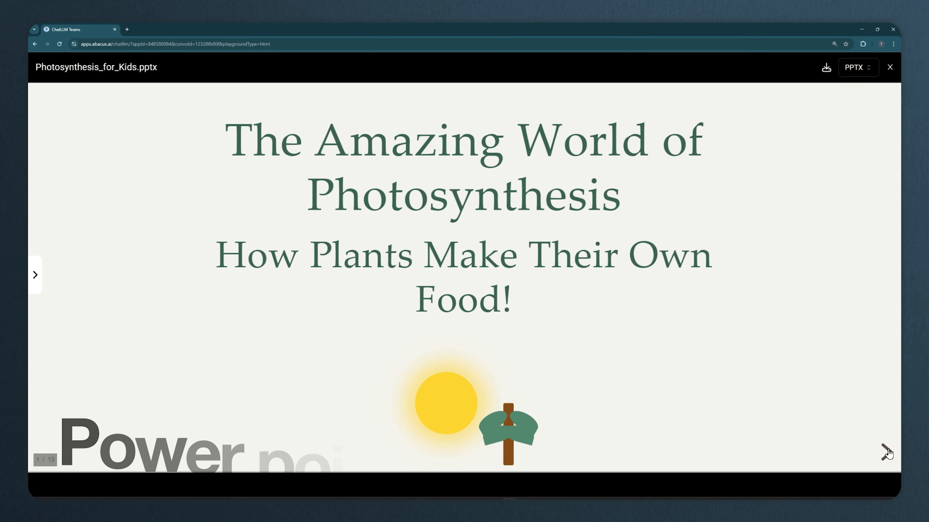
left_click(888, 66)
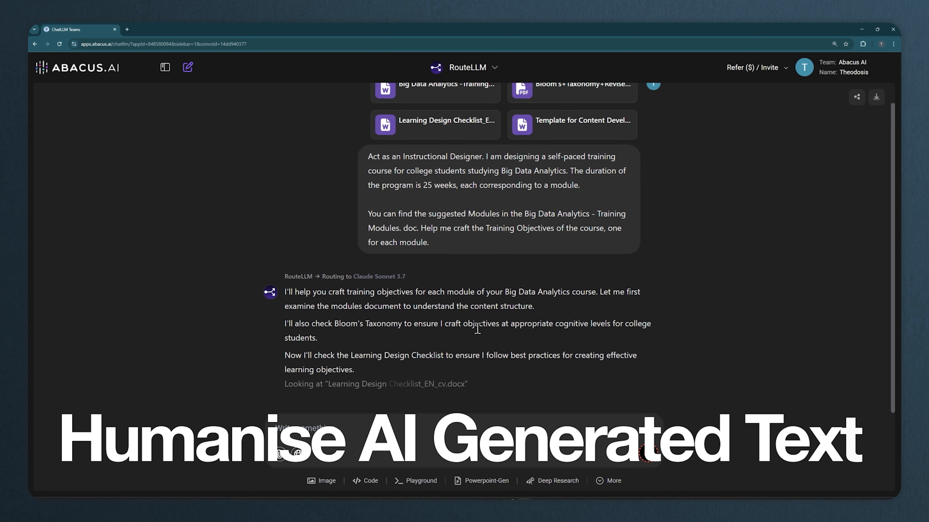
left_click(187, 66)
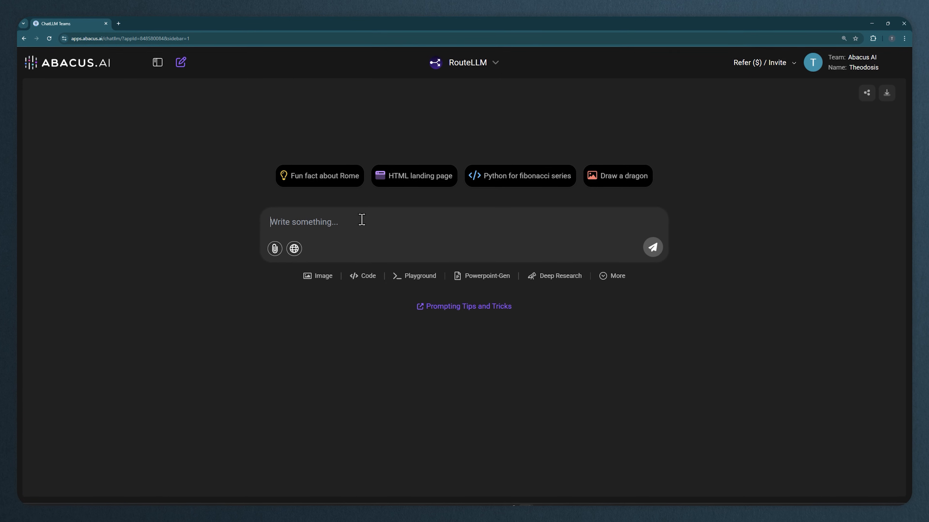
left_click(157, 62)
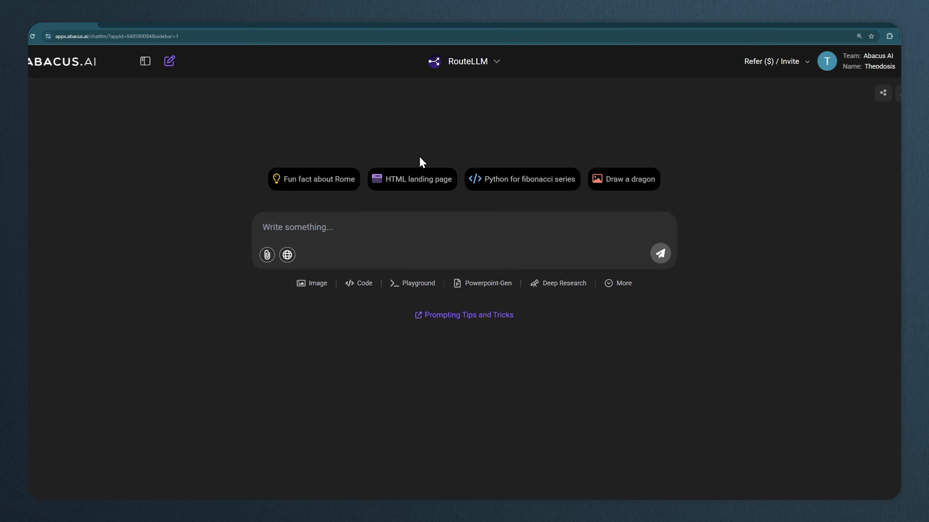
left_click(468, 61)
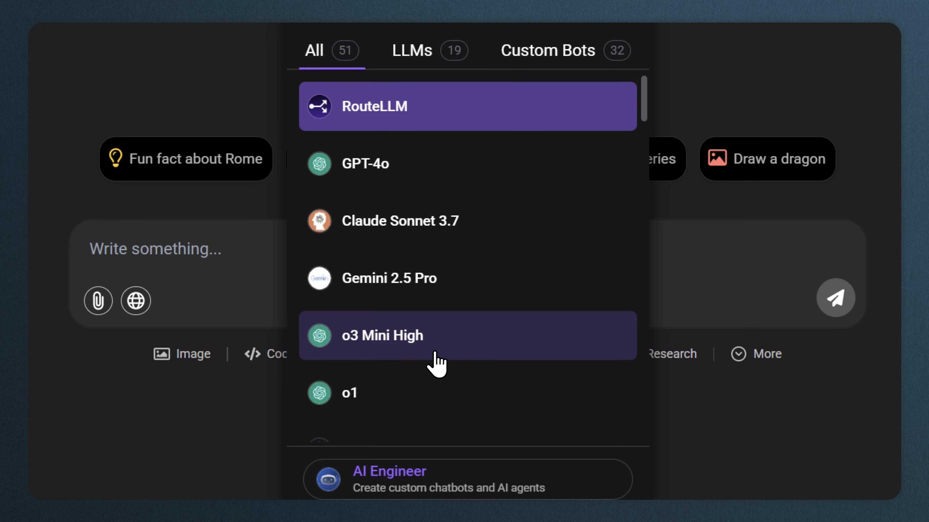
Browse the LLMs and Custom Bots lists, then keep RouteLLM as the chat model
scroll("down", 3)
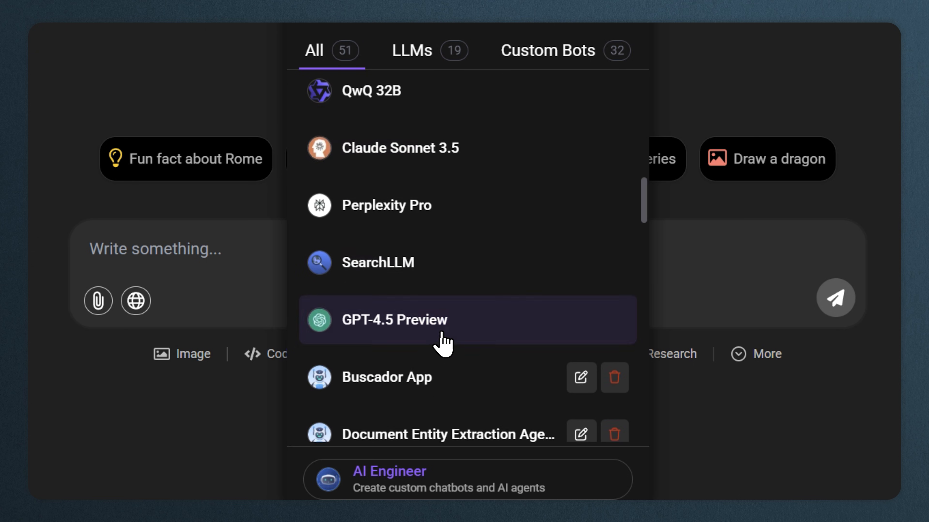
left_click(412, 50)
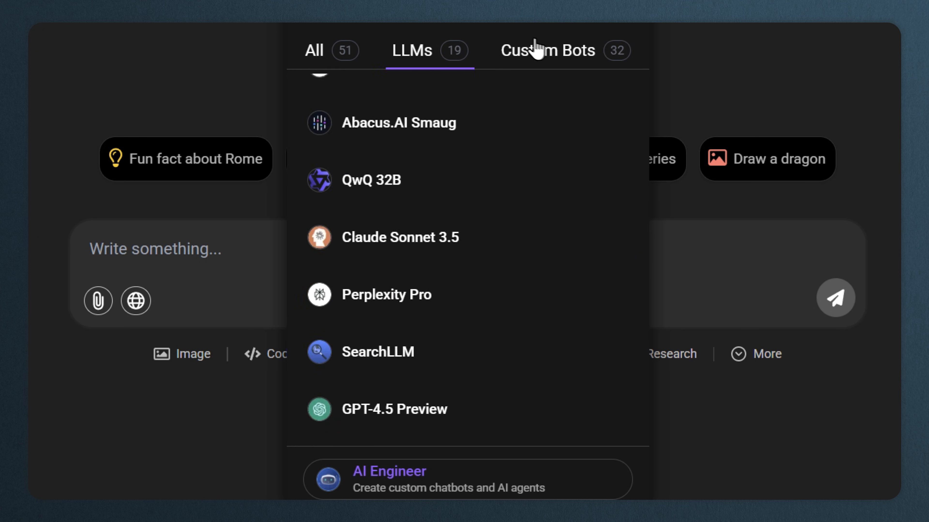
left_click(545, 50)
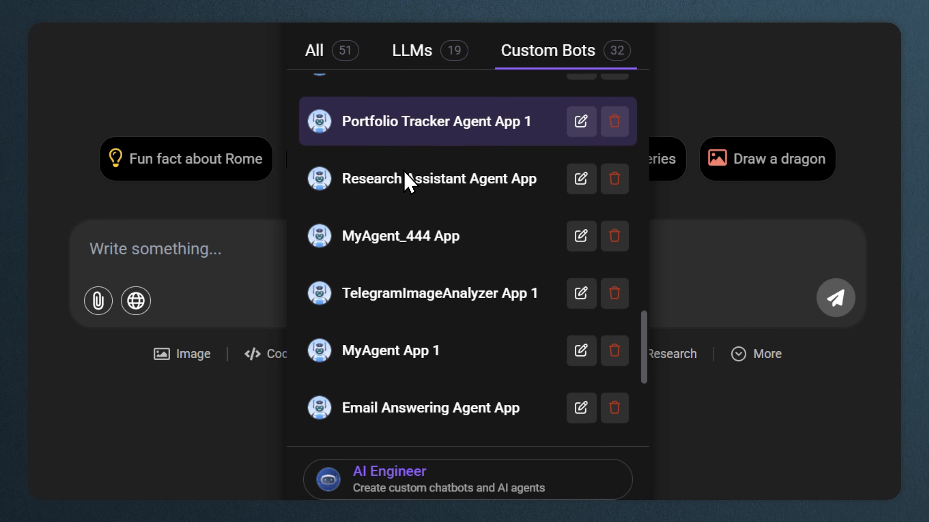
scroll("down", 3)
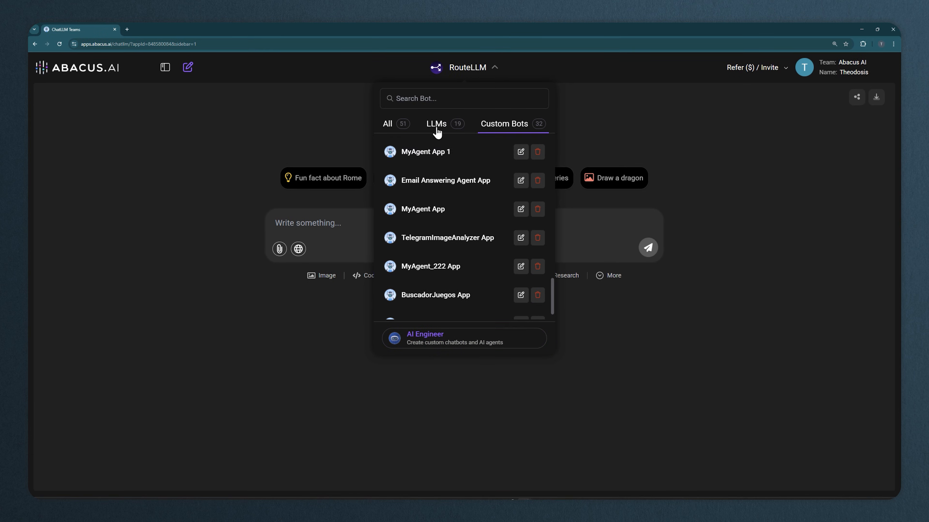
left_click(436, 124)
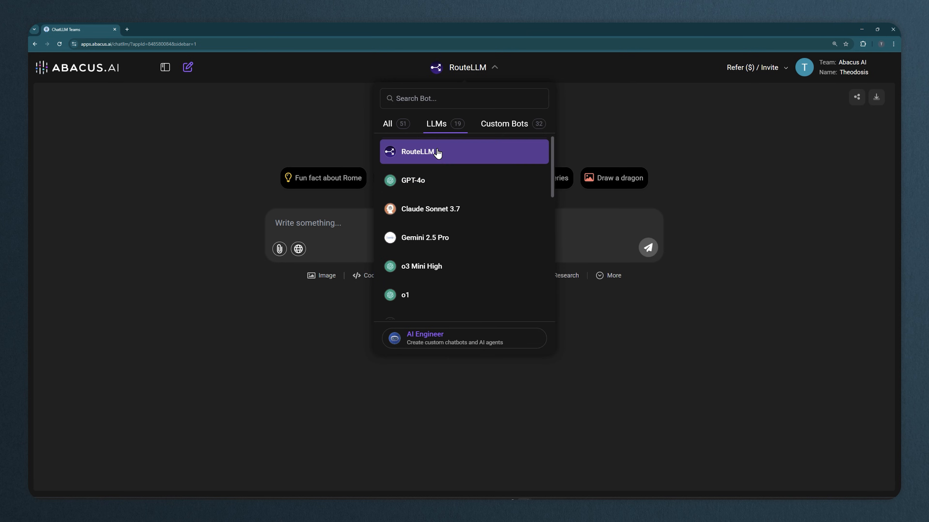
left_click(420, 151)
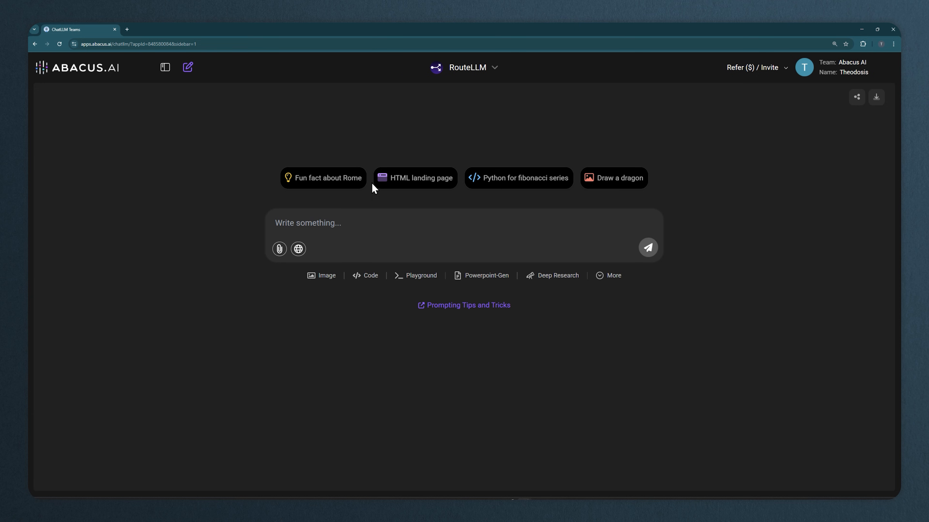
Toggle web search on and off, then choose to attach files already stored in ChatLLM
left_click(298, 249)
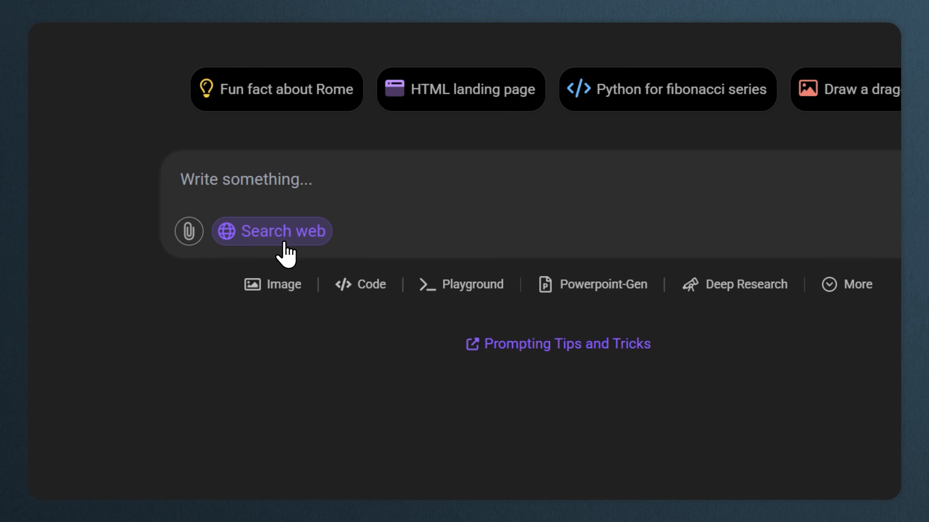
left_click(226, 231)
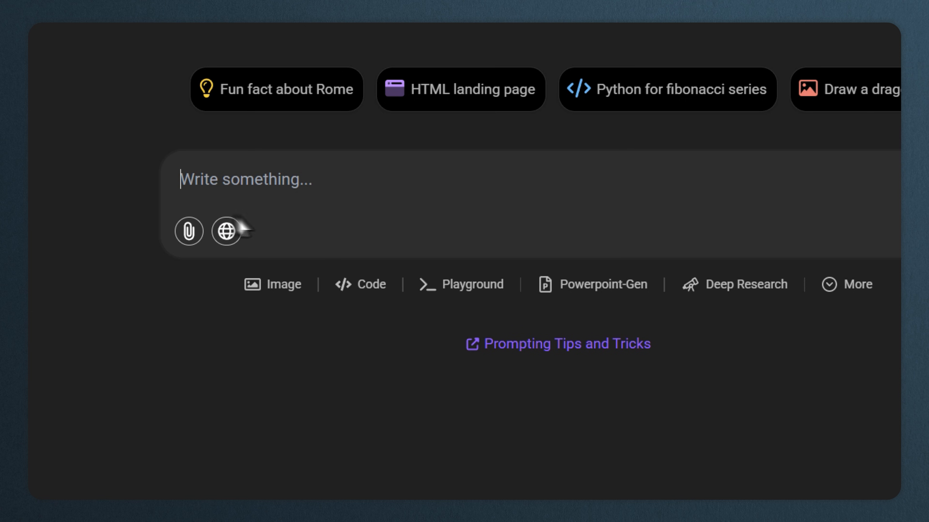
left_click(188, 231)
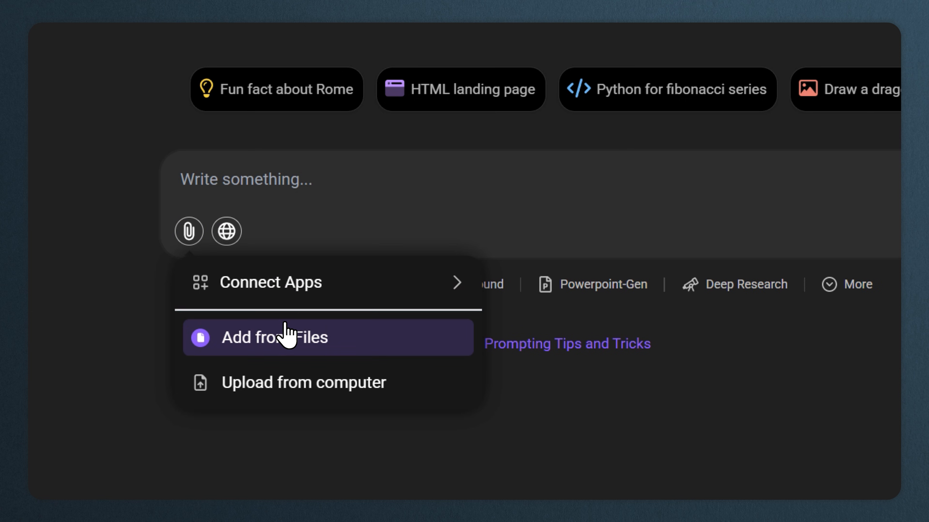
left_click(274, 338)
type("Act as an Instructional Designer. I am designing a self-paced training course for college students studying Big Data Analytics. The duration of the program is 25 weeks, each corresponding to a")
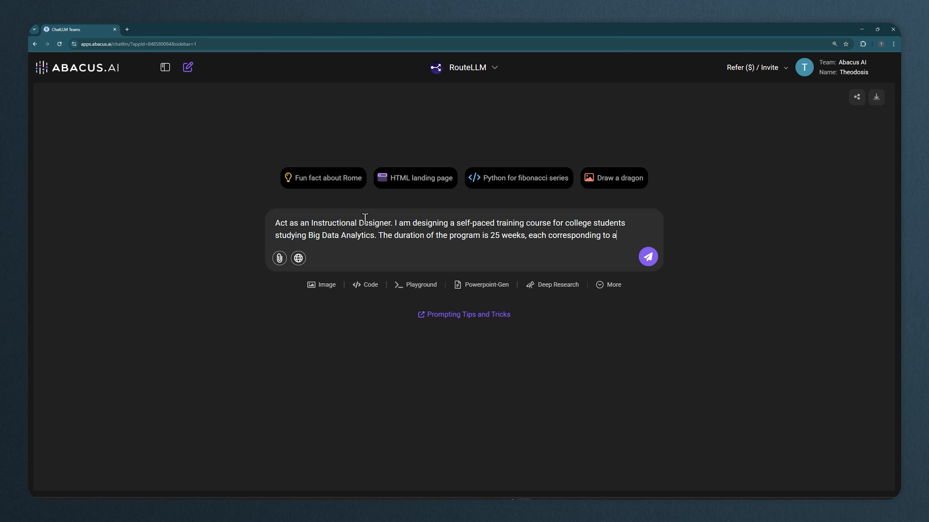
Attach the Big Data Analytics -Training Modules document plus three stored reference files and send
left_click(279, 258)
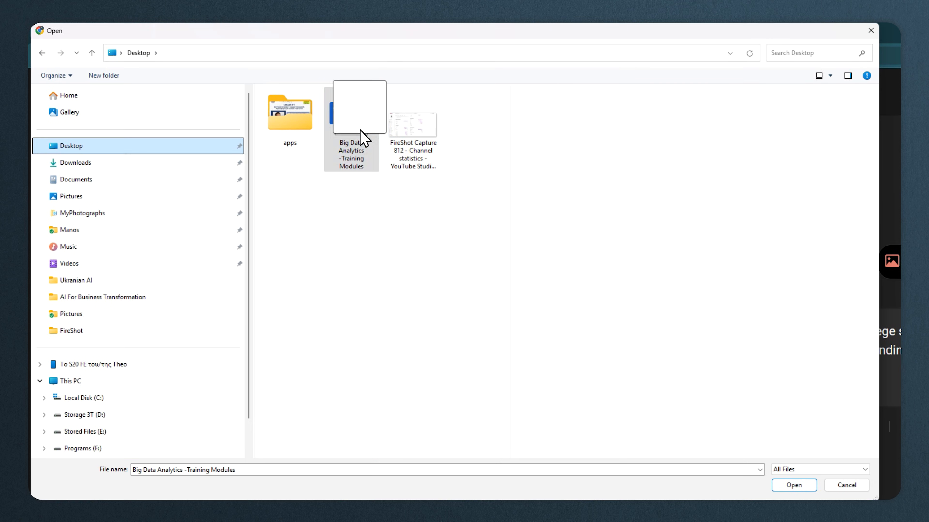
left_click(792, 485)
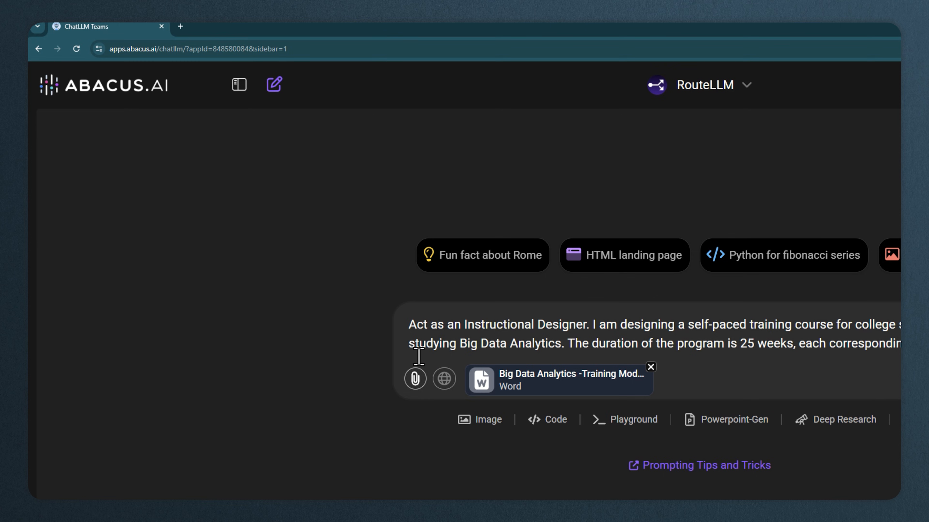
left_click(415, 379)
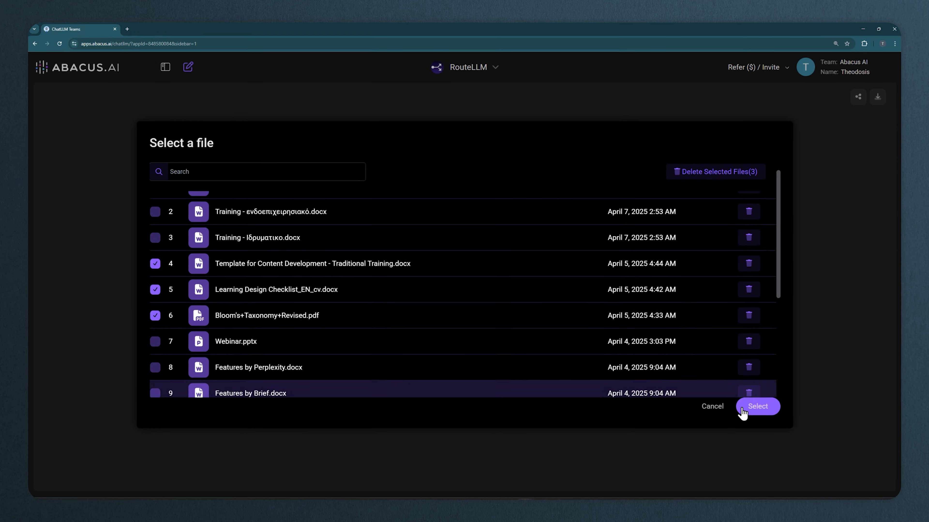
left_click(756, 407)
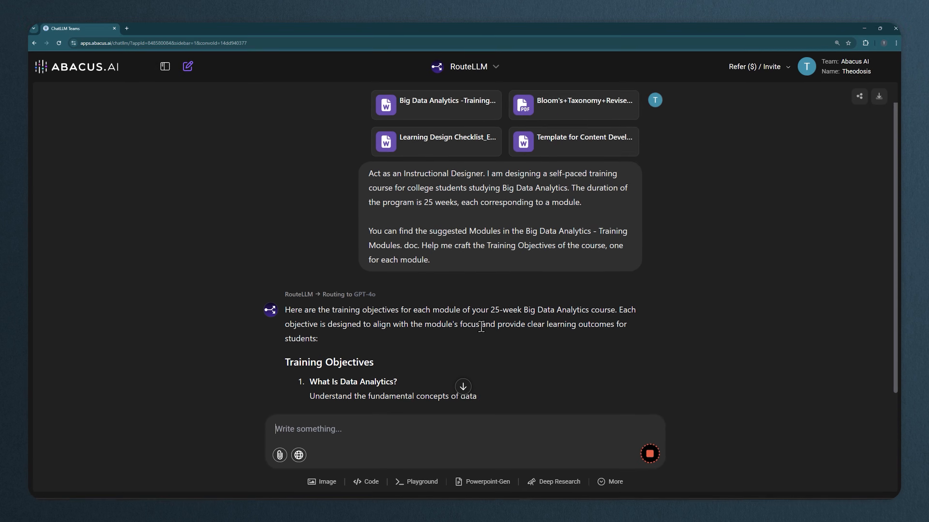
Review the GPT-4o objectives and regenerate them with Claude Sonnet 3.7
scroll("down", 3)
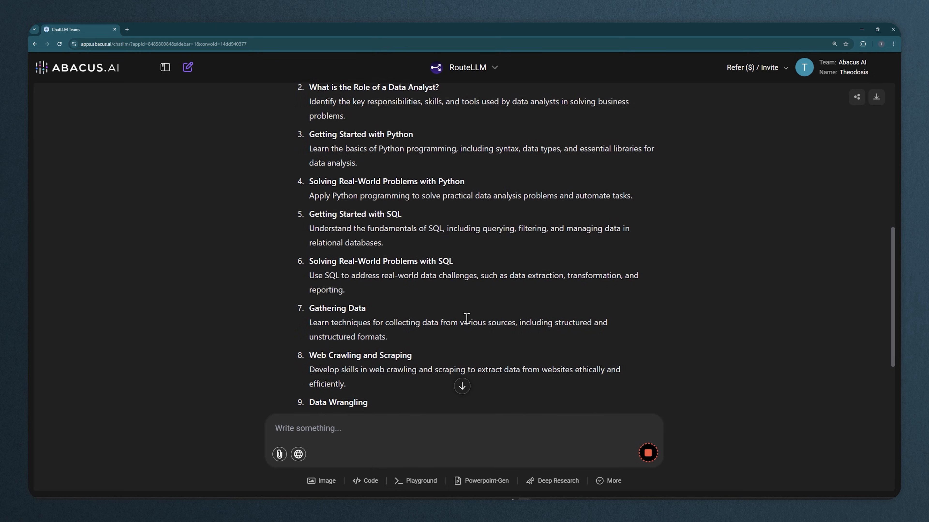
scroll("down", 3)
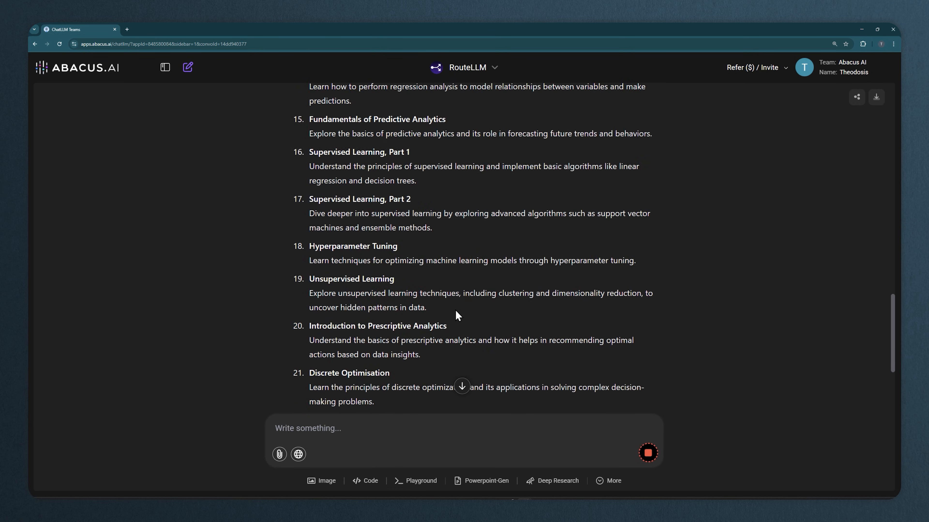
scroll("down", 3)
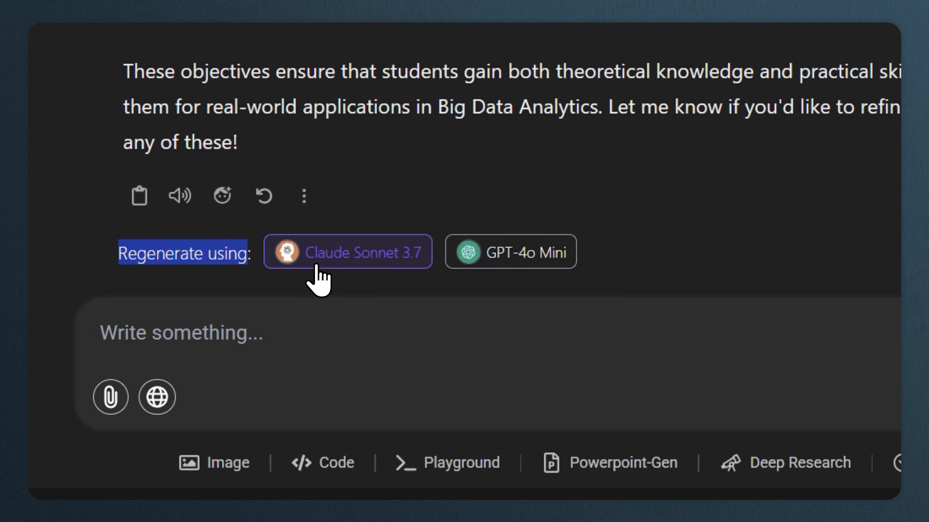
left_click(348, 251)
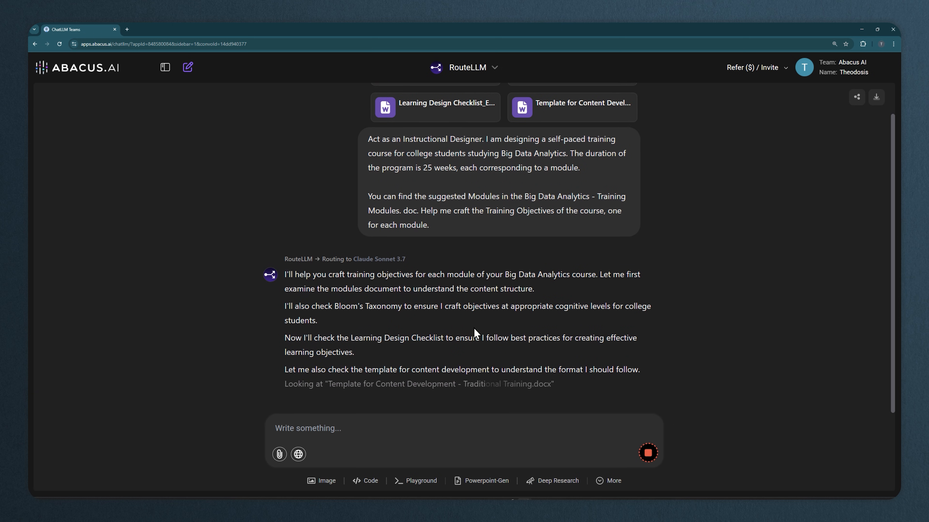
scroll("down", 3)
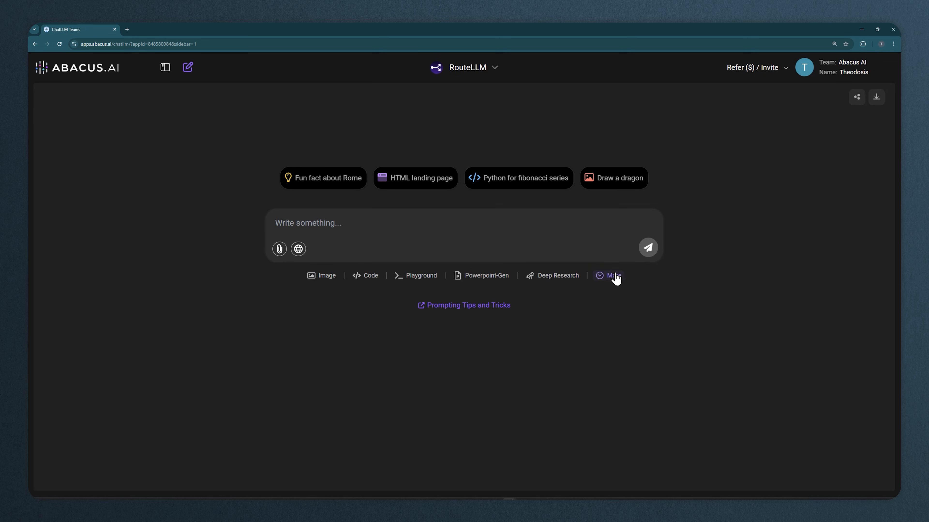
Generate cyberpunk ninja images with FLUX 1.1 [pro] Ultra and review the BANG BANG poster results
left_click(322, 275)
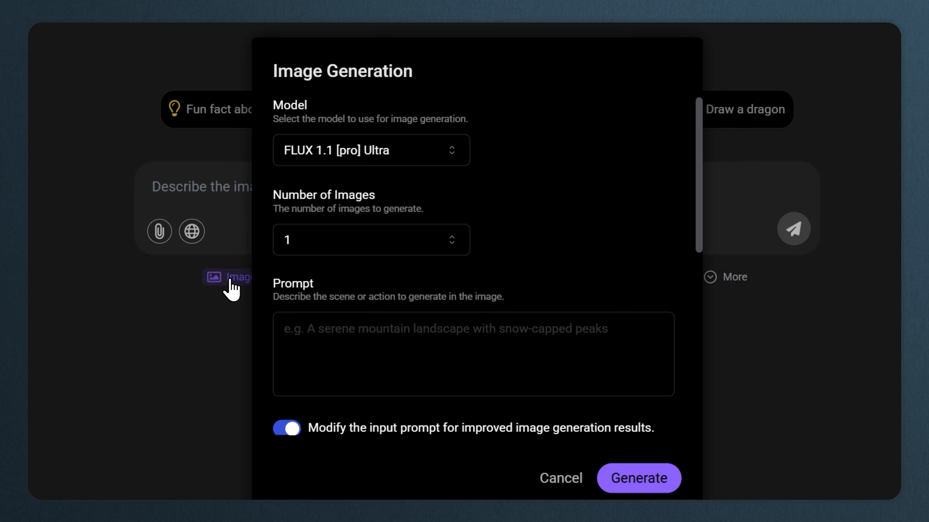
mouse_move(382, 165)
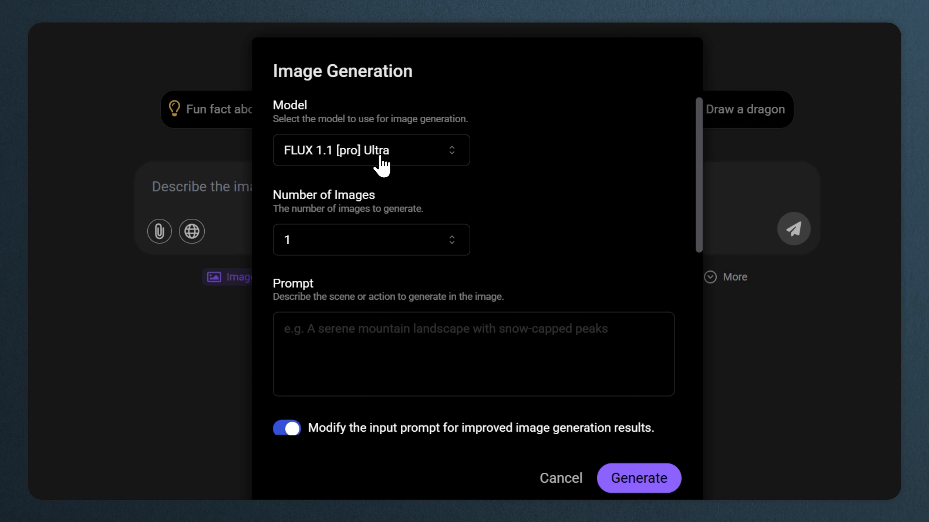
type("a cyberpuin")
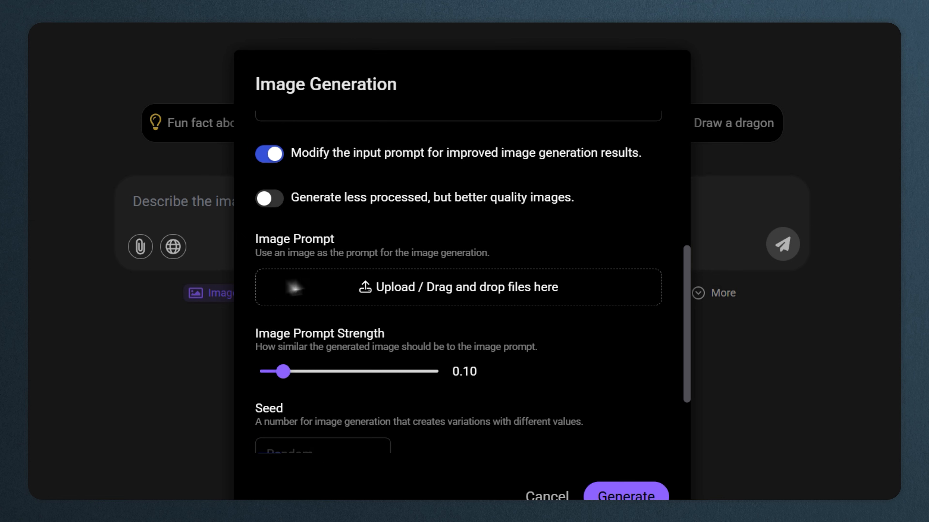
scroll("down", 3)
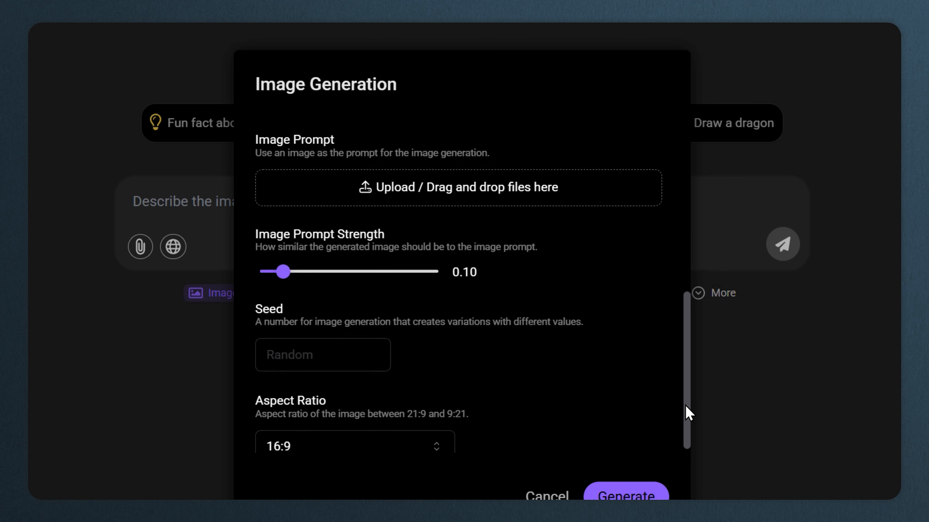
left_click(353, 446)
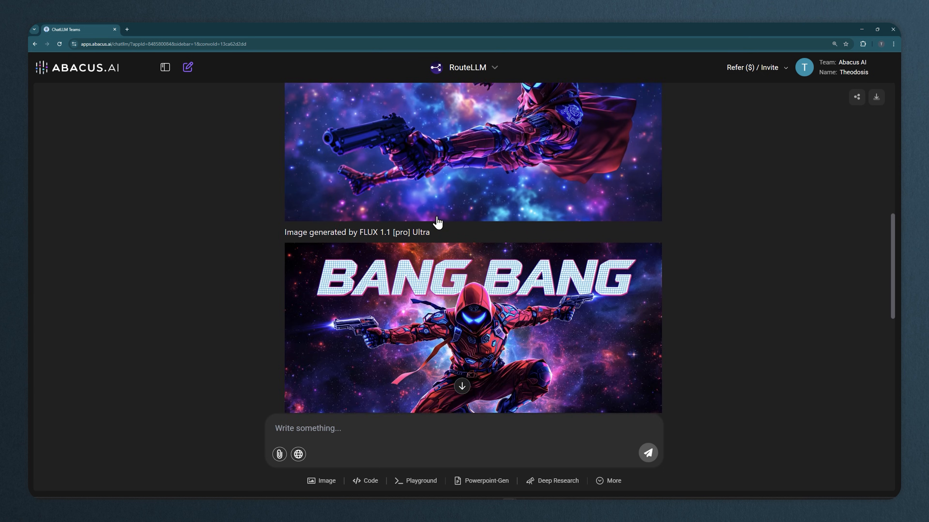
left_click(321, 480)
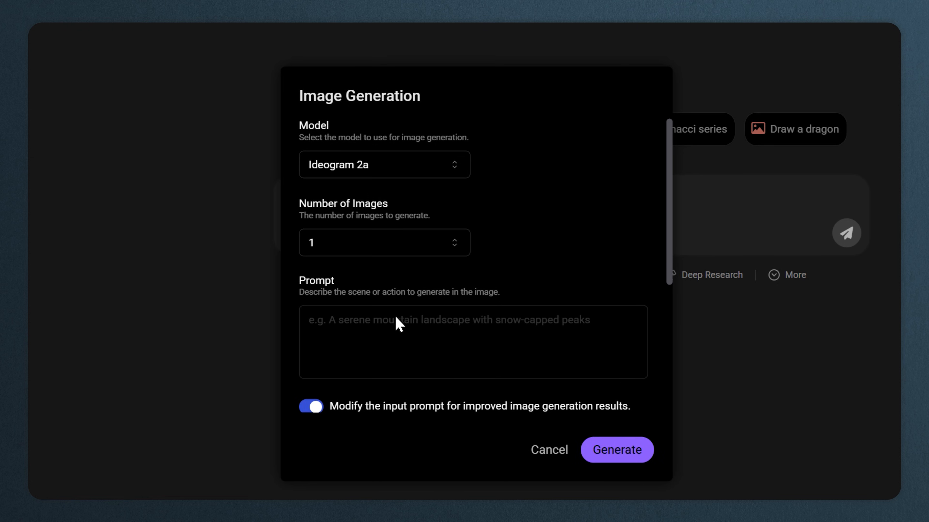
Request Anime-style Ideogram 2a images of a minion as the Mona Lisa in rough charcoal sketch
type("A detaile")
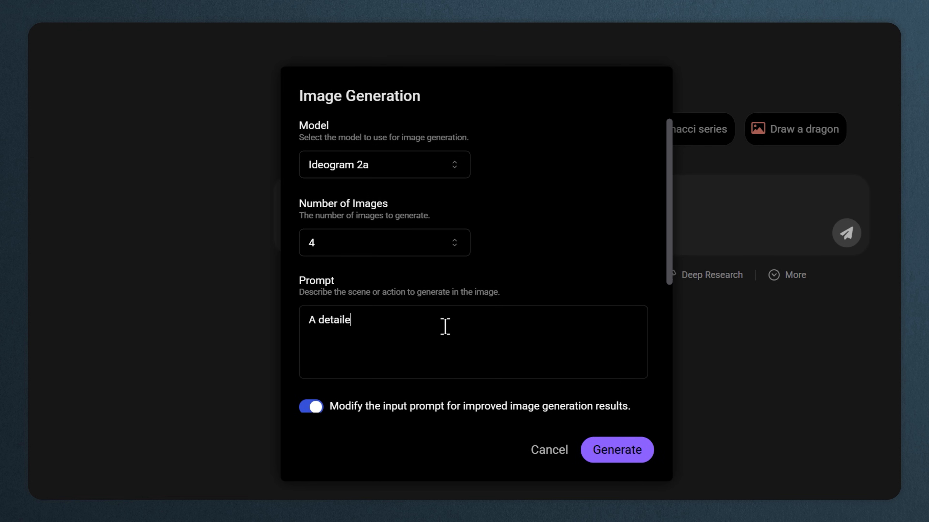
type("d Portrait, rough charcoal sketch on old paper, a minion as the Mona Lisa, clean line")
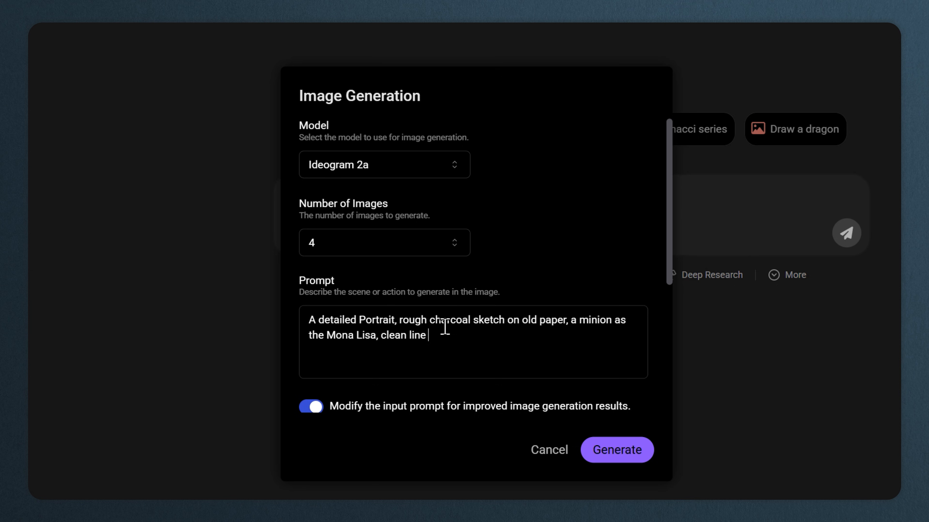
type("art, expressive line, in the style of expressive sketch drawin")
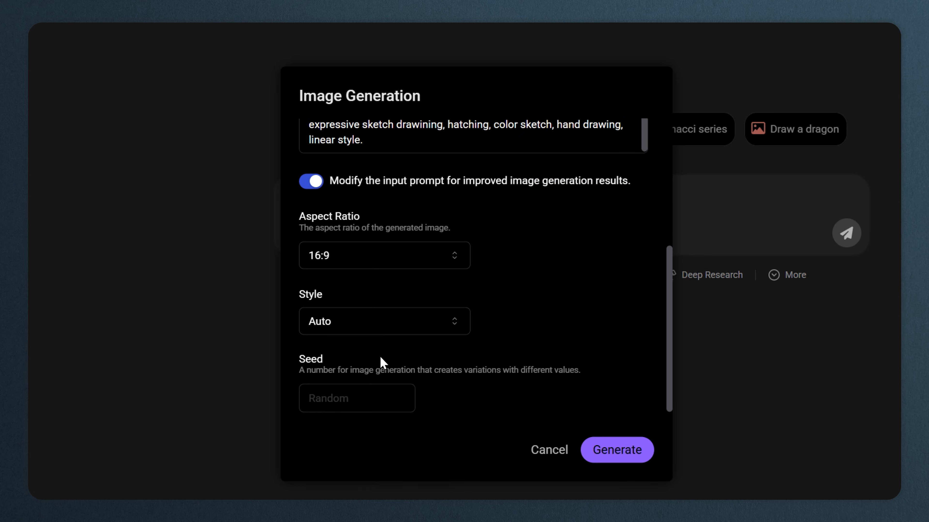
left_click(384, 321)
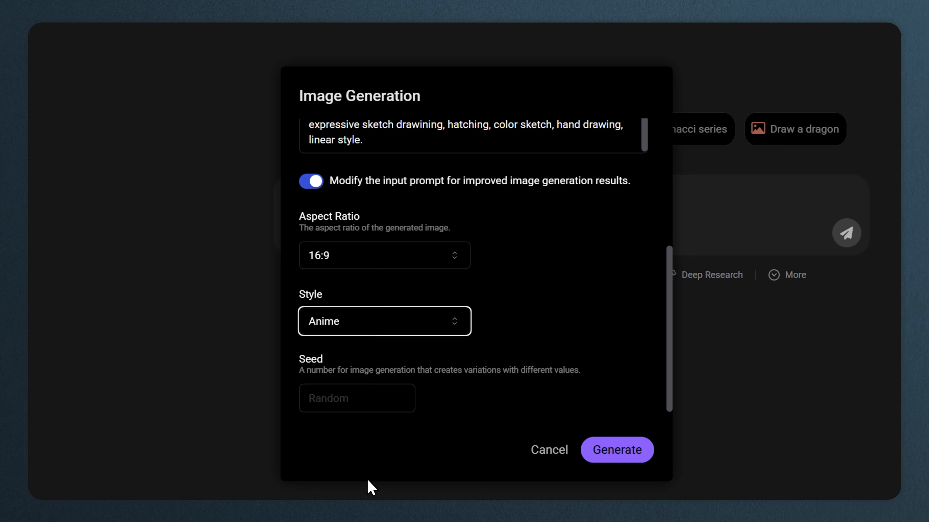
left_click(616, 450)
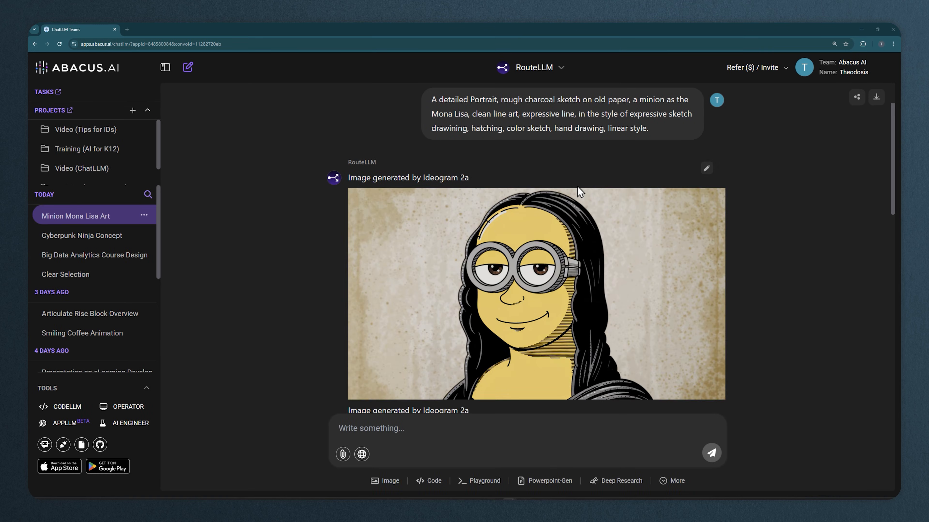
Scroll through the Ideogram results and enlarge one Minion Mona Lisa portrait
scroll("down", 3)
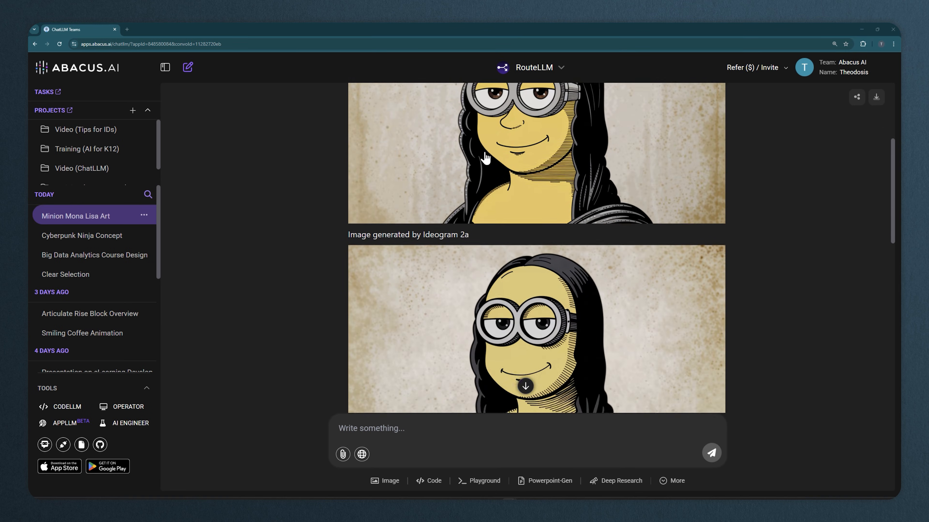
scroll("down", 3)
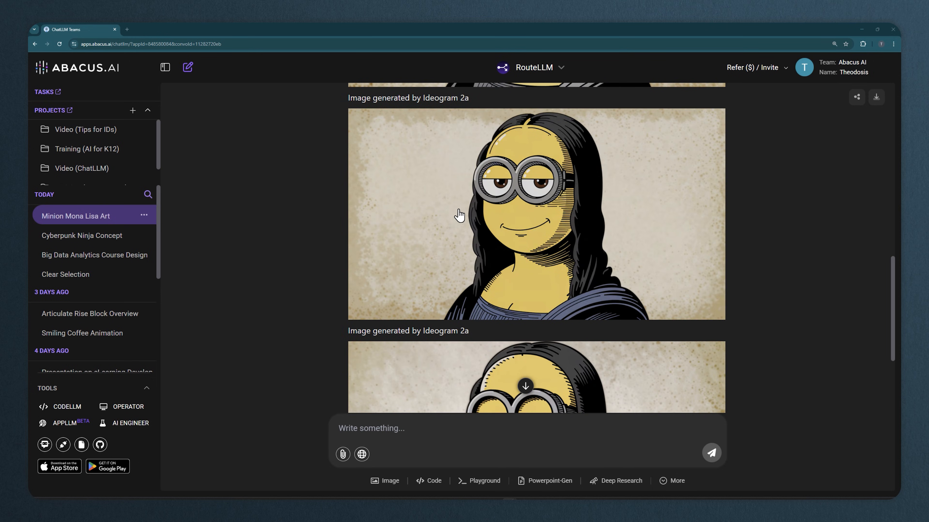
scroll("down", 3)
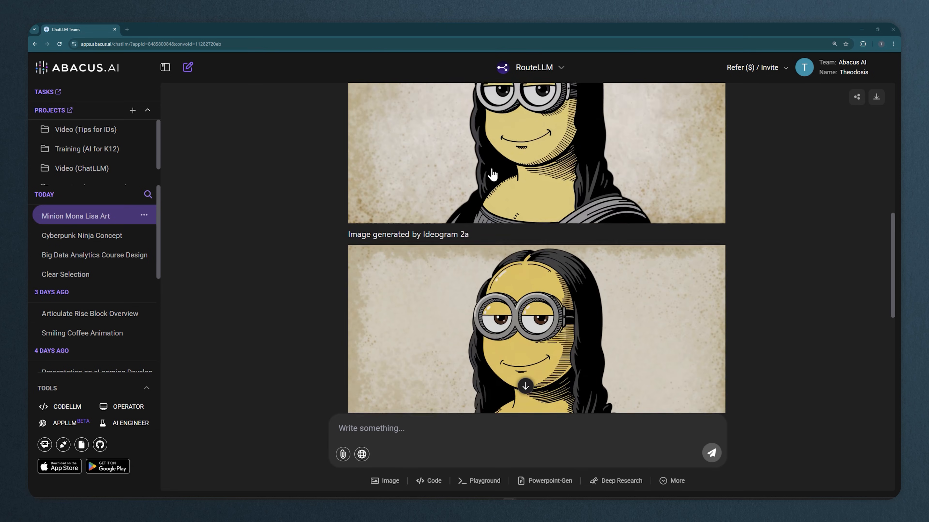
scroll("down", 3)
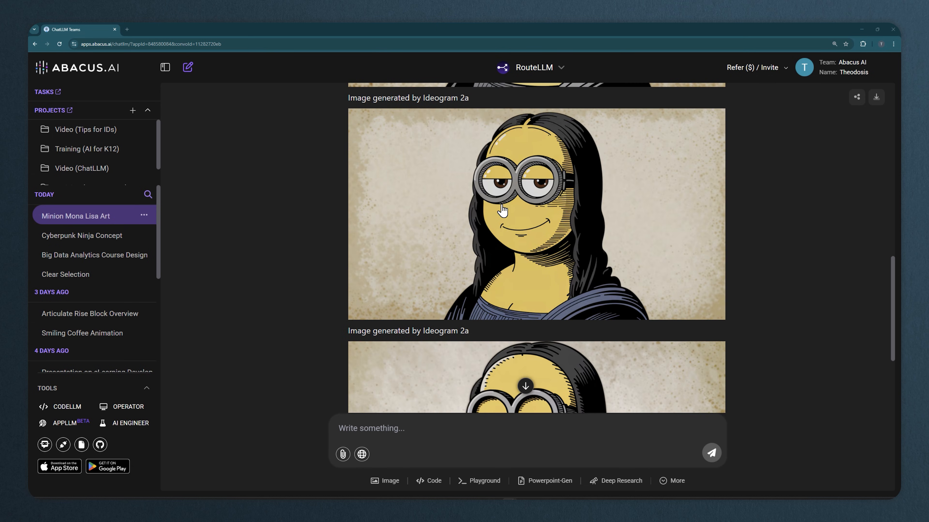
left_click(535, 215)
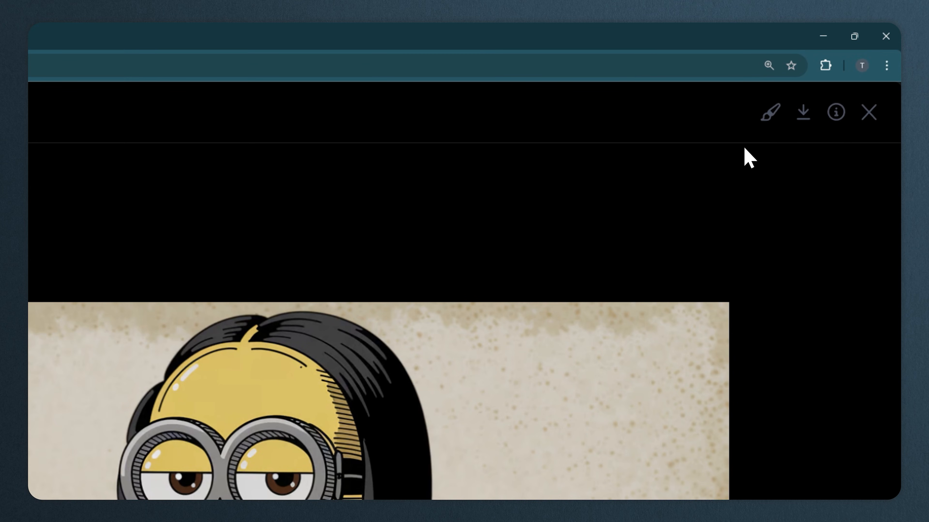
mouse_move(769, 111)
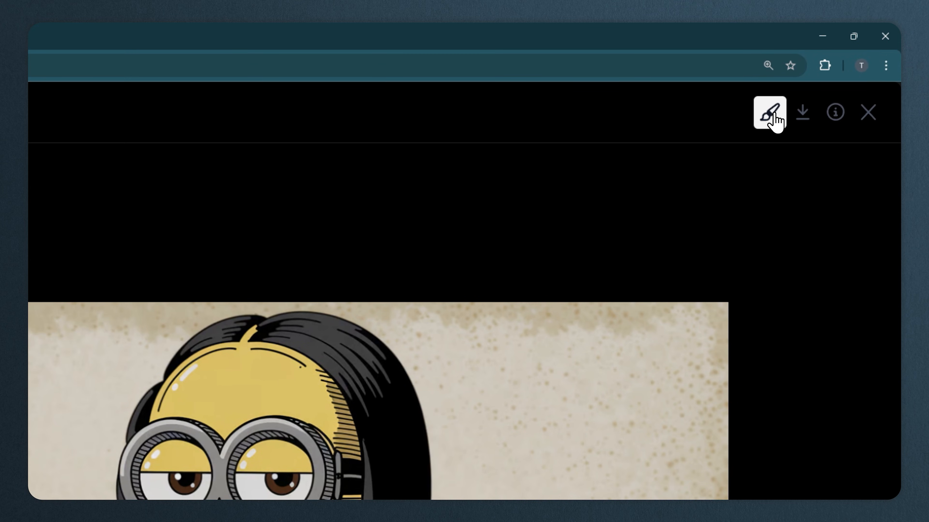
Send an edit request turning the portrait into a little yellow Minion bird made of paper
left_click(768, 112)
type("a little yellow Minion bi")
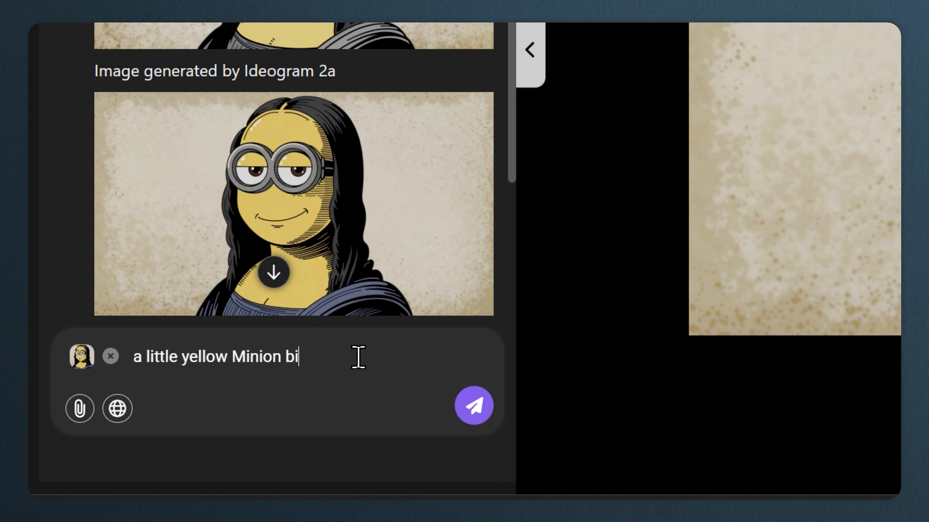
type("rd, made of paper, smir")
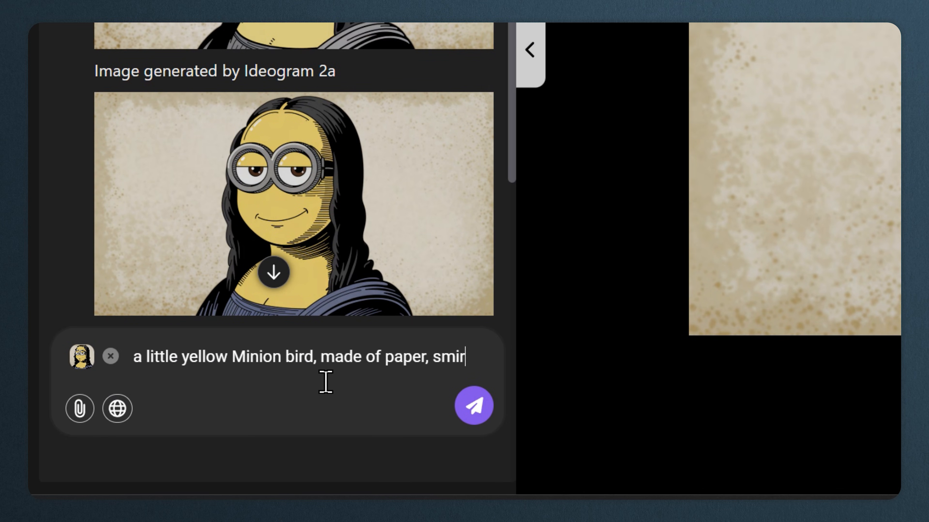
left_click(473, 406)
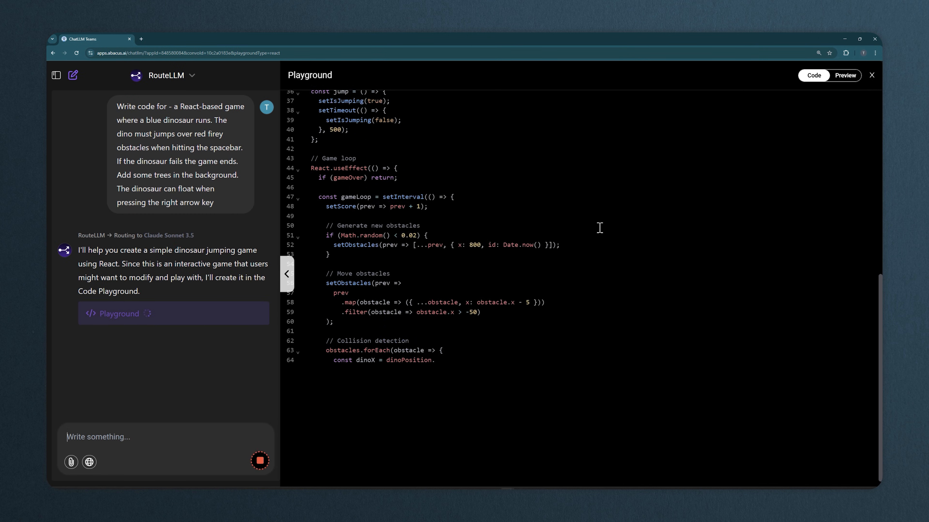
Review the finished Dino Runner Game code and begin a fresh chat
scroll("down", 3)
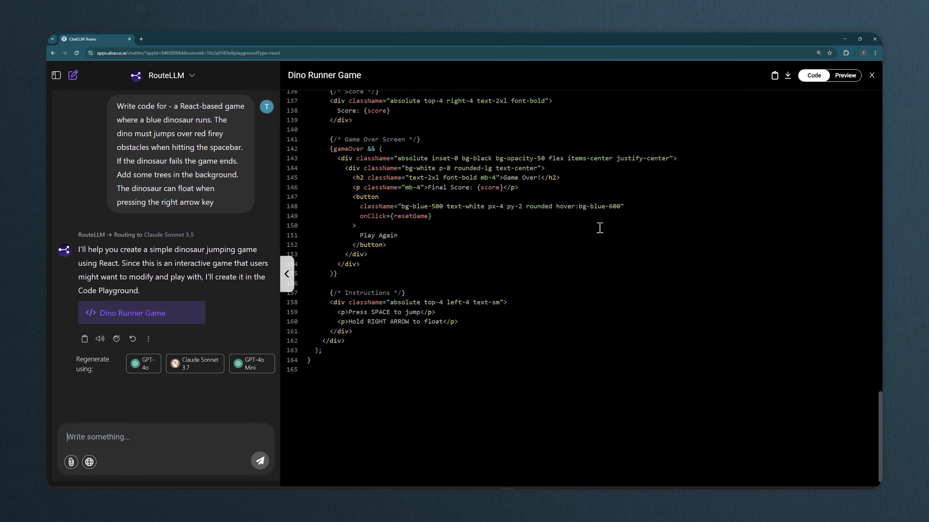
left_click(844, 75)
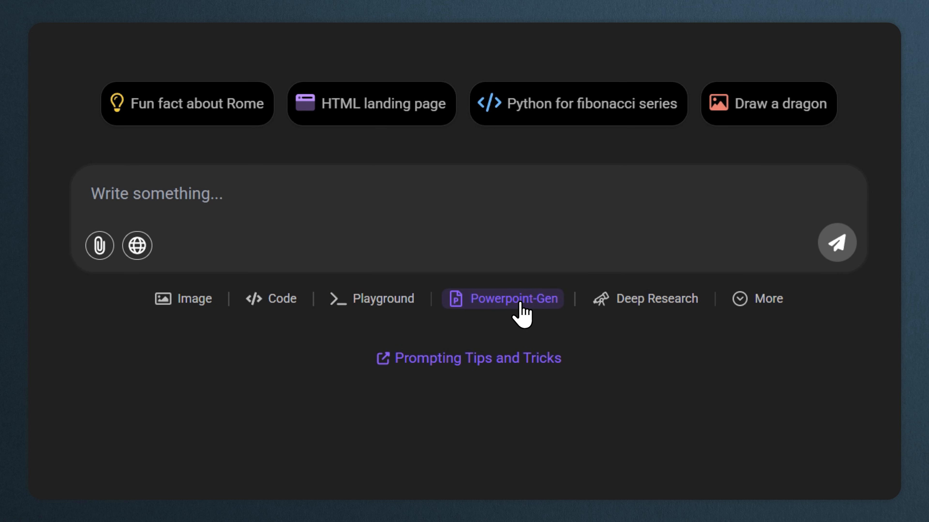
In Powerpoint-Gen, attach the two Word documents and request a photosynthesis deck for 10-year-old students
left_click(502, 298)
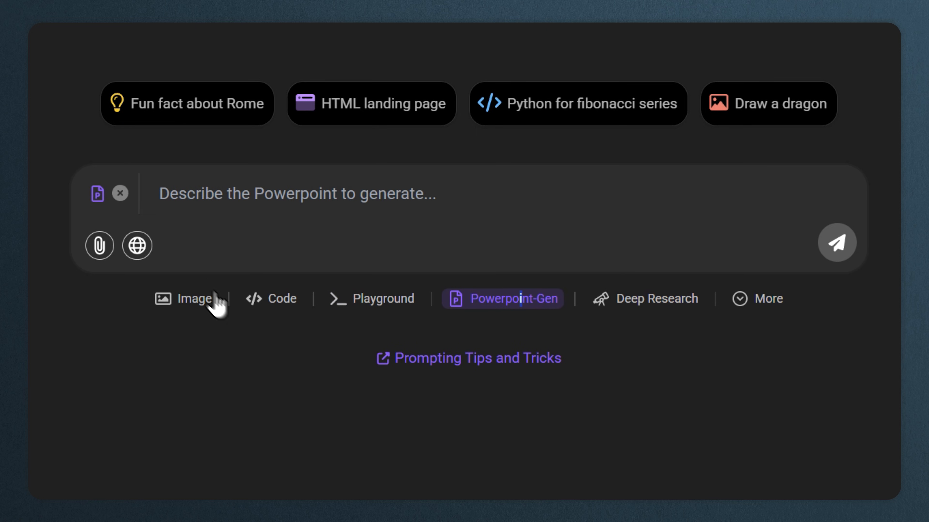
left_click(98, 245)
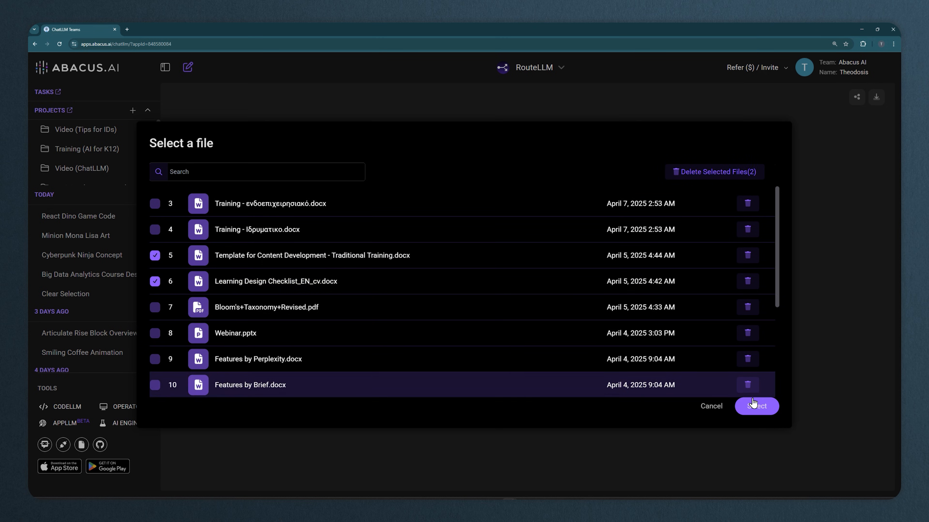
left_click(756, 406)
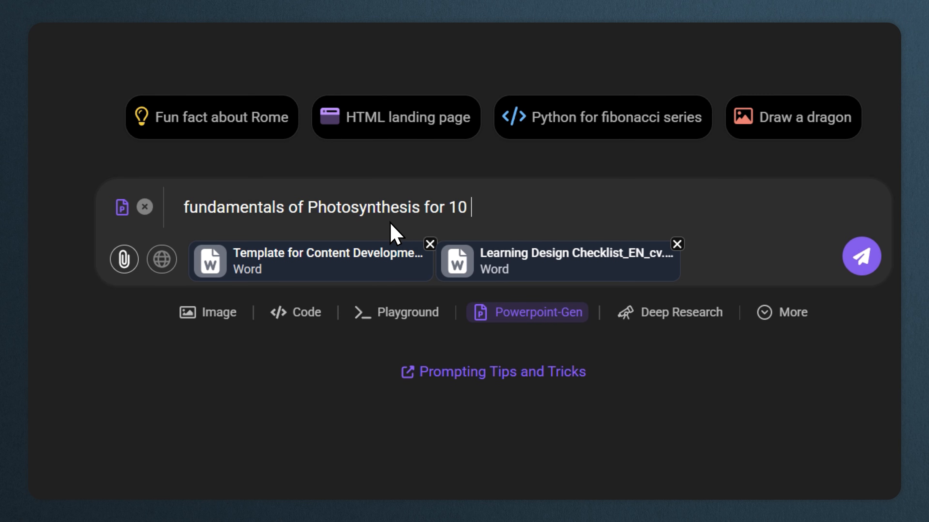
type("year old students. Add relevant examples that the")
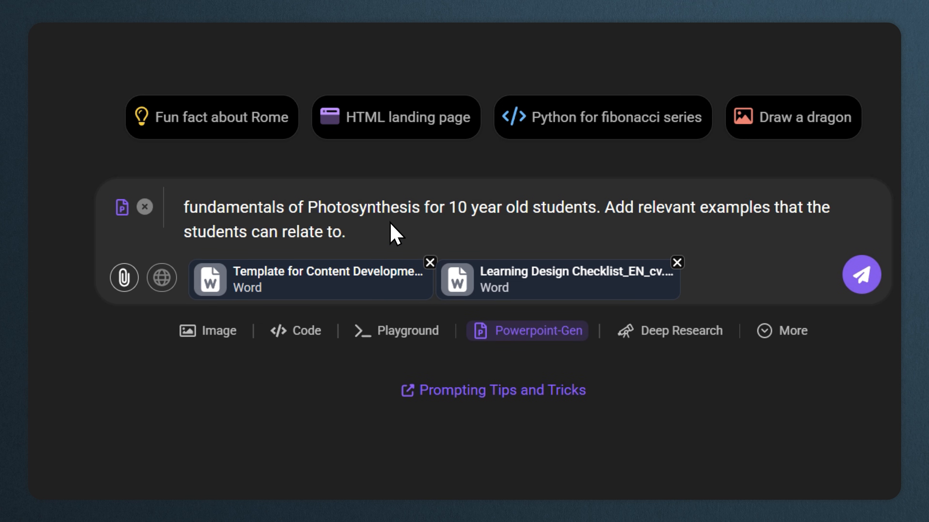
left_click(861, 274)
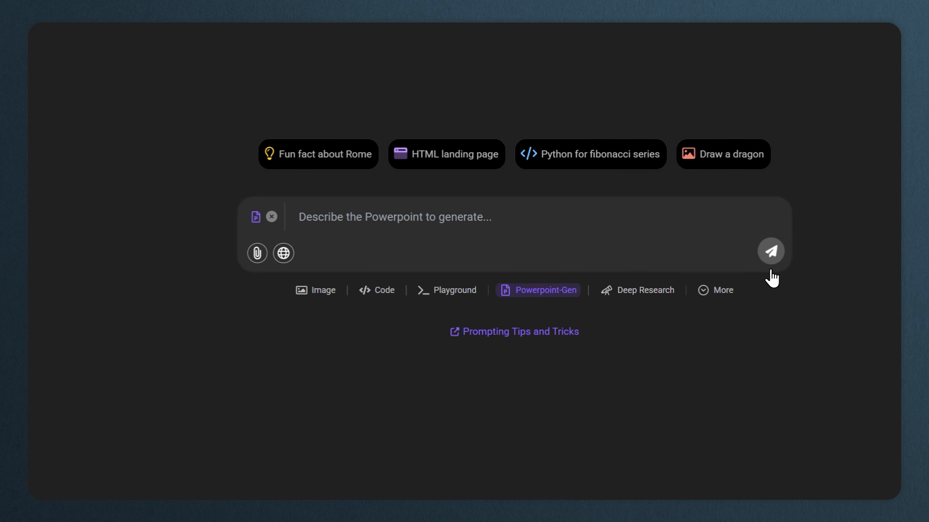
Answer that it should be 12-15 slides long and choose the Artsy template
left_click(770, 250)
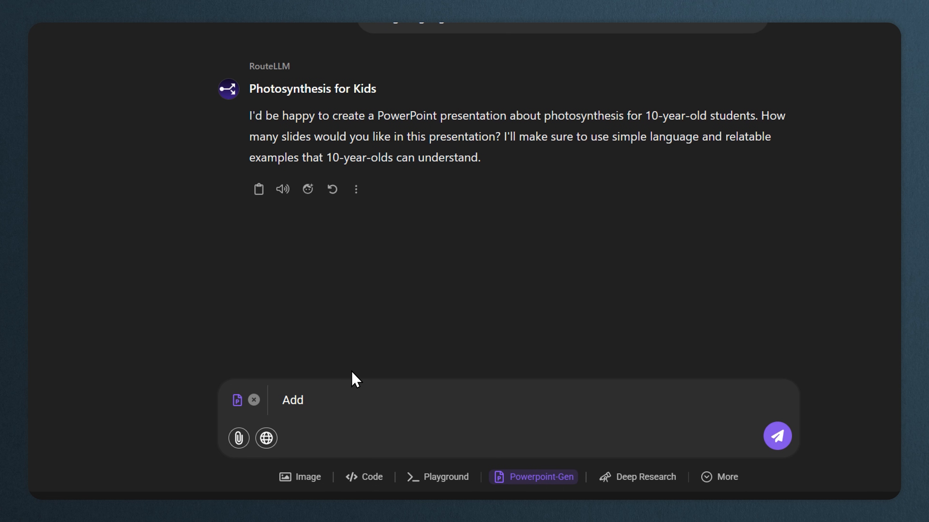
type("Make it 12-15 slides long as the le")
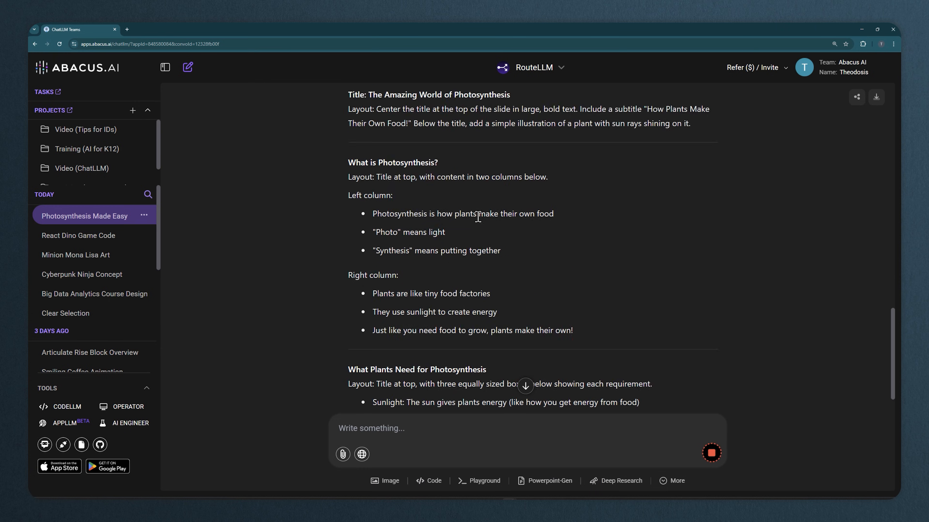
scroll("down", 3)
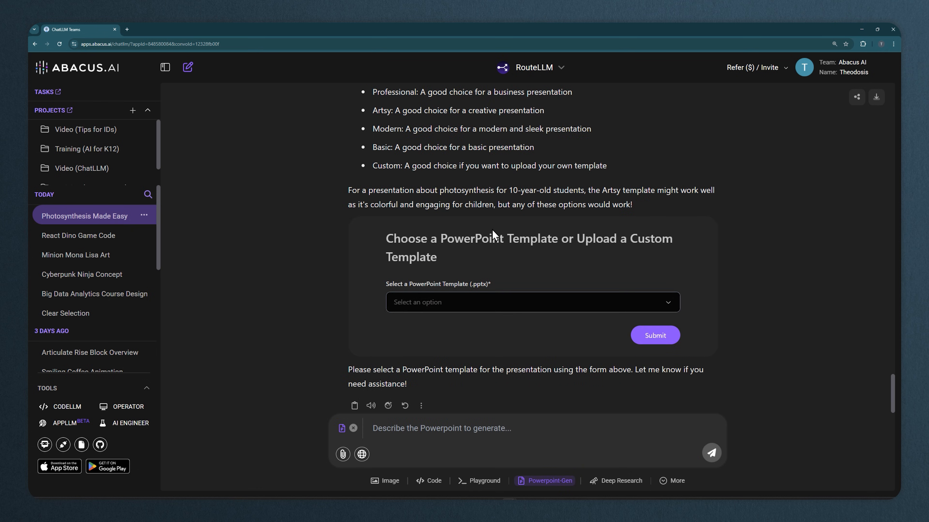
left_click(531, 302)
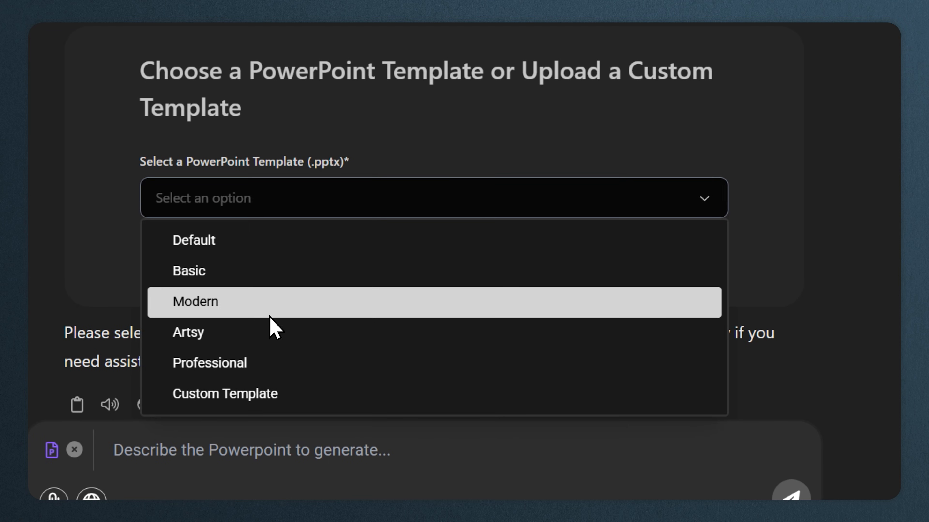
left_click(187, 332)
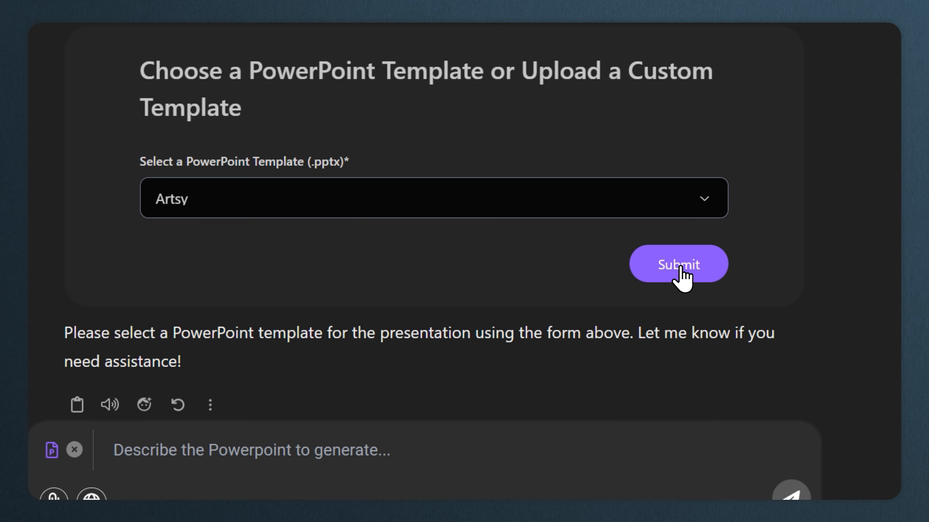
left_click(678, 264)
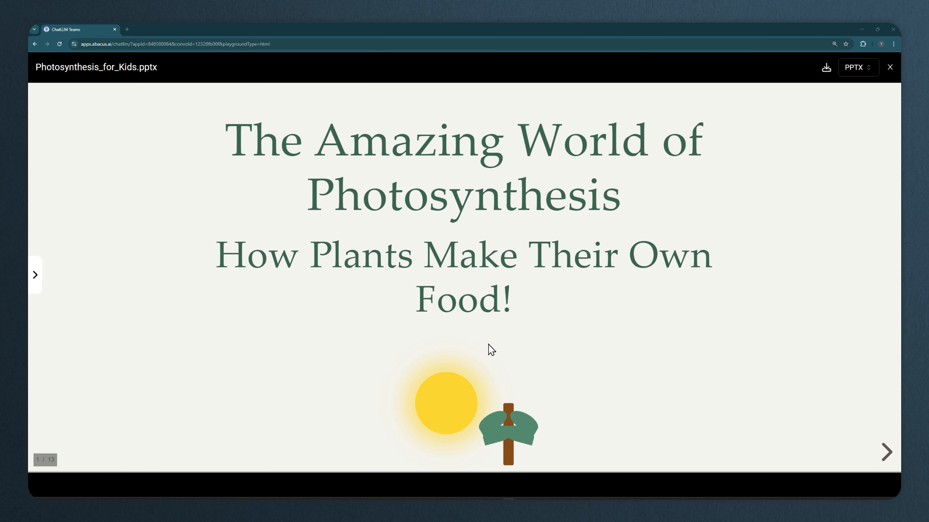
Advance through the Photosynthesis for Kids deck slide by slide up to slide 5
left_click(886, 451)
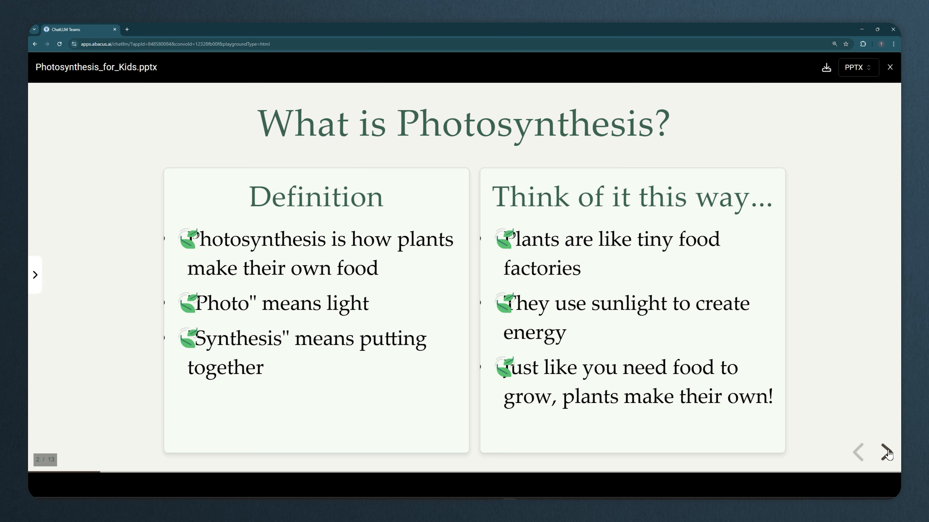
left_click(886, 452)
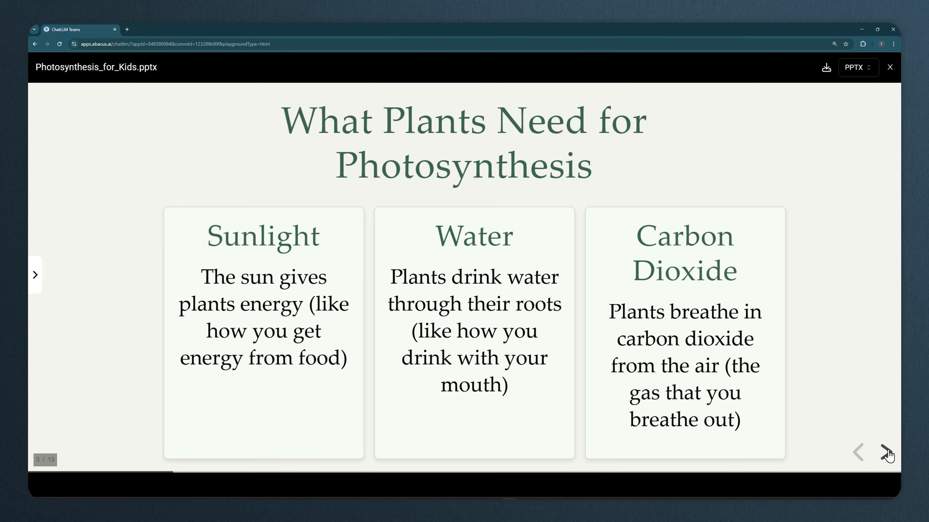
left_click(887, 452)
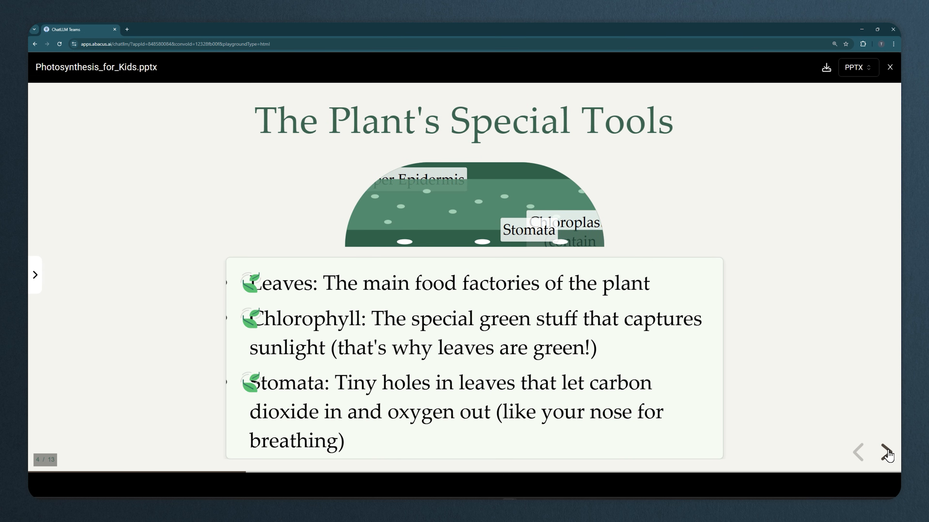
left_click(887, 452)
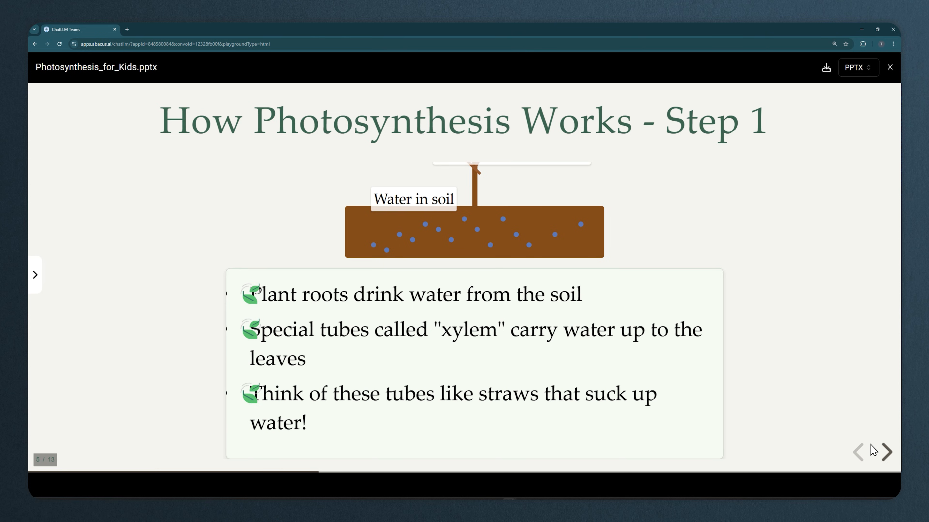
left_click(887, 452)
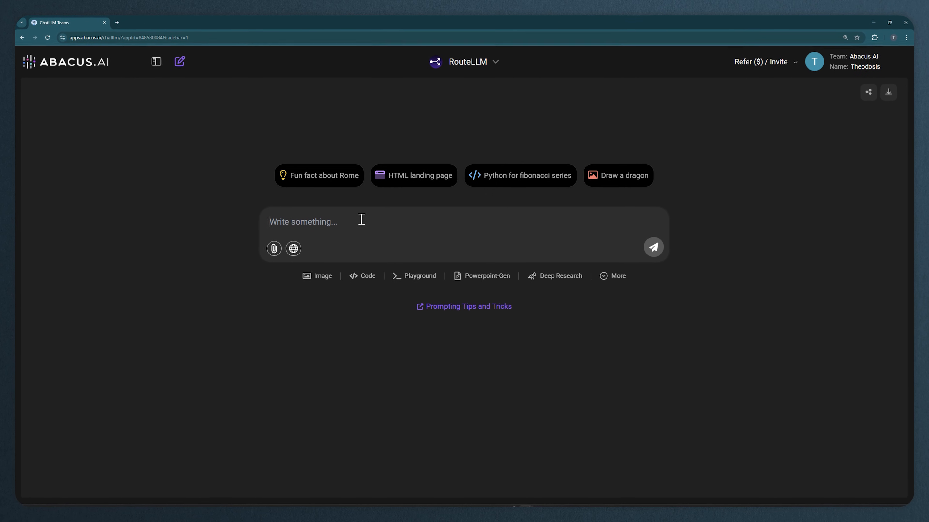
Run Deep Research summarising key insights on AI usage in corporate environments and review the report
left_click(156, 62)
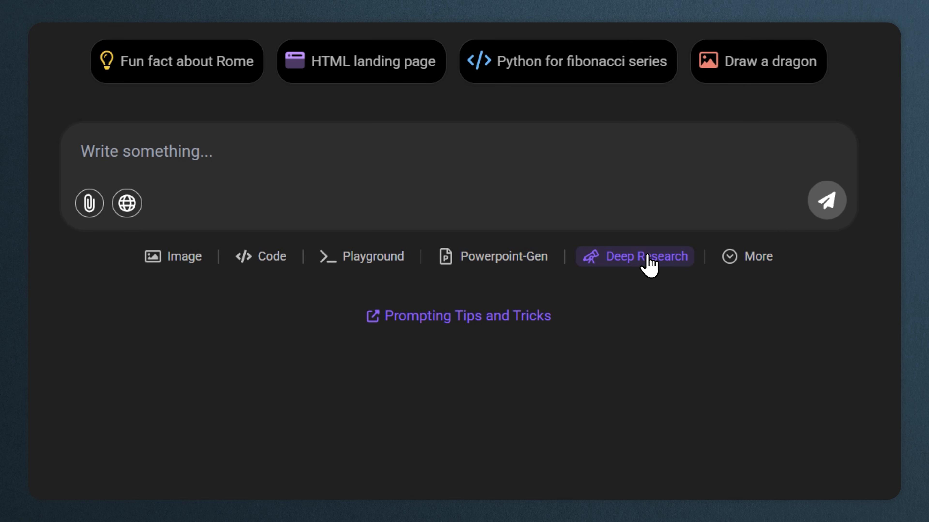
type("I'm exploring the AI usage in corporate environments. Summarise key insights of relevant literature and online articles, include the postive and negative impacts and add future predictions. Make sure to backup your statem")
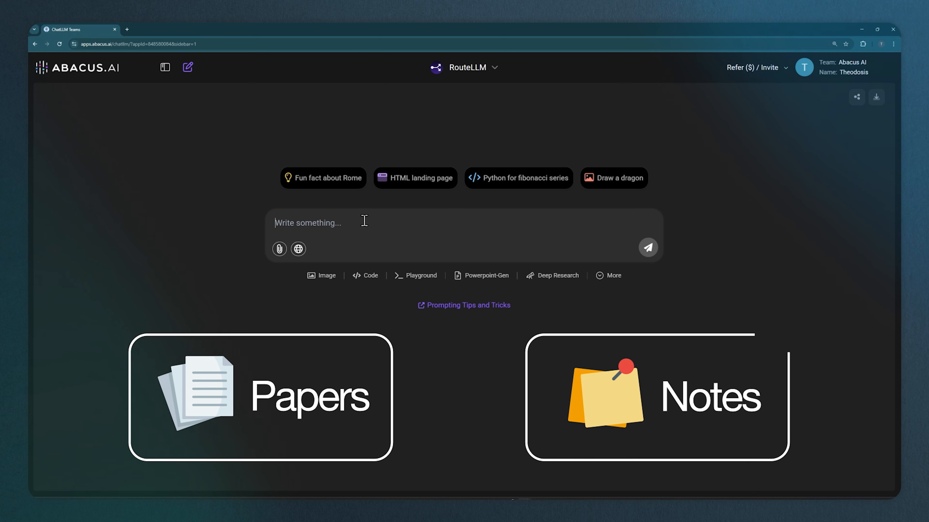
left_click(165, 67)
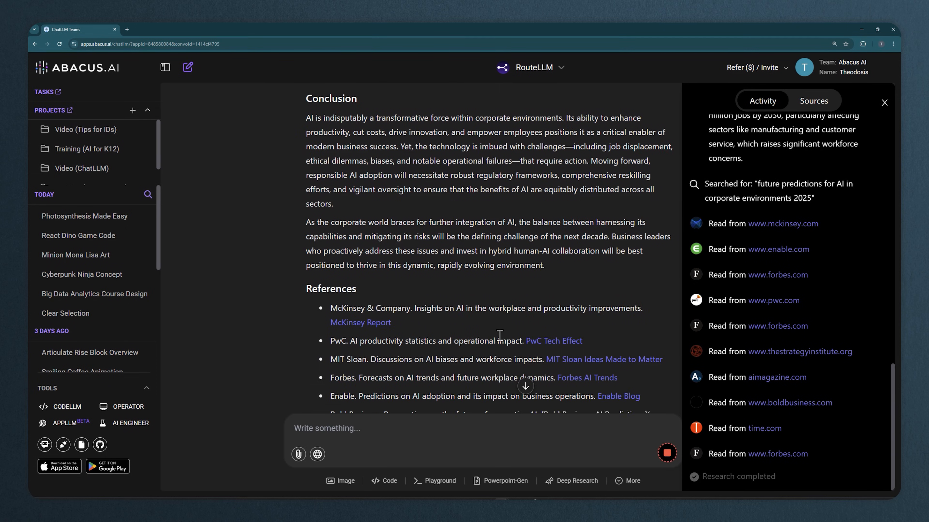
scroll("down", 3)
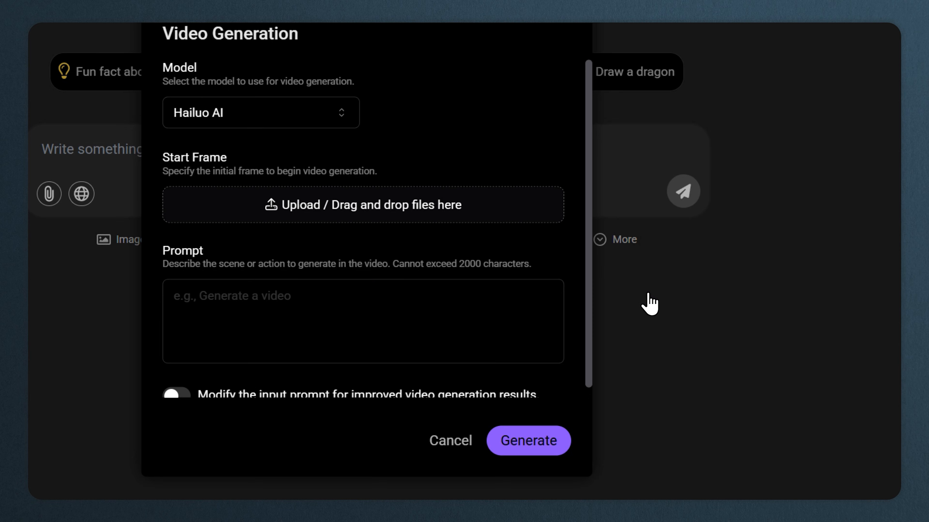
Choose Kling AI v1.6 as the video model with Teo_hands_open.JPG as start frame
left_click(260, 112)
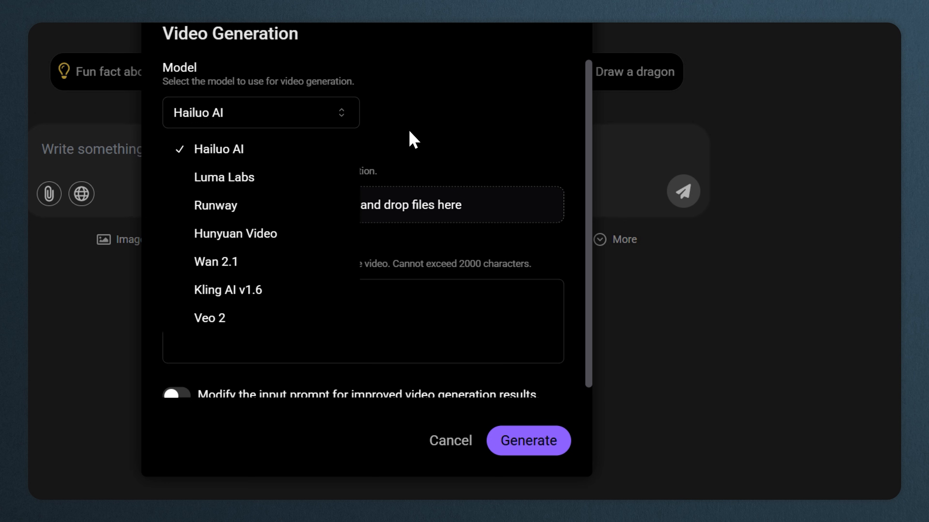
mouse_move(414, 124)
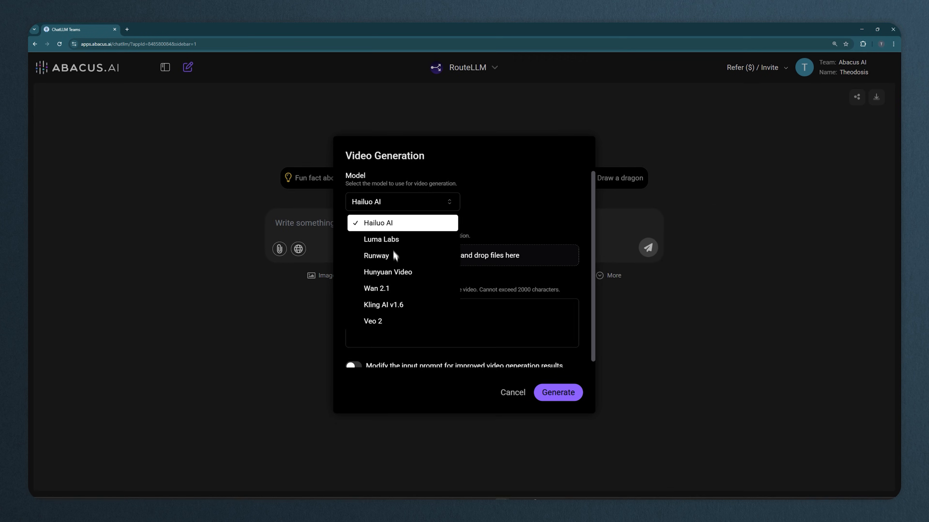
left_click(383, 305)
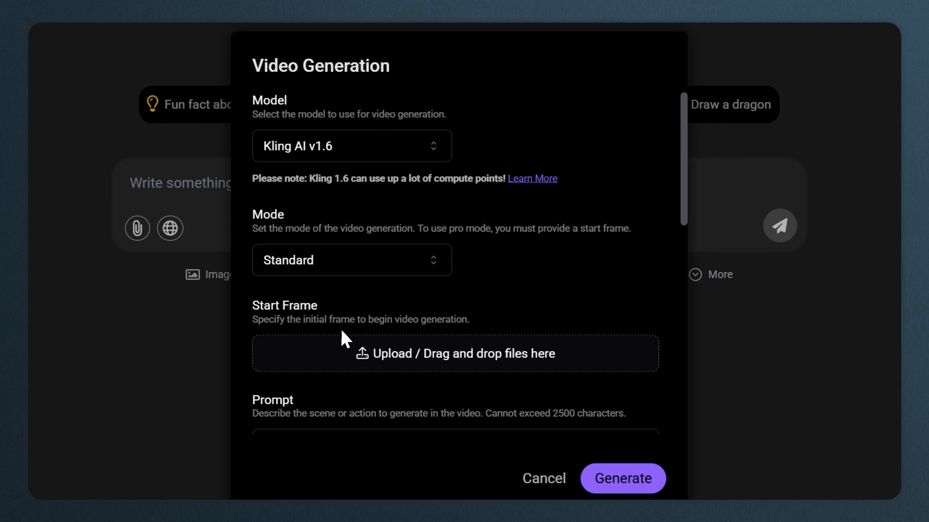
mouse_move(348, 307)
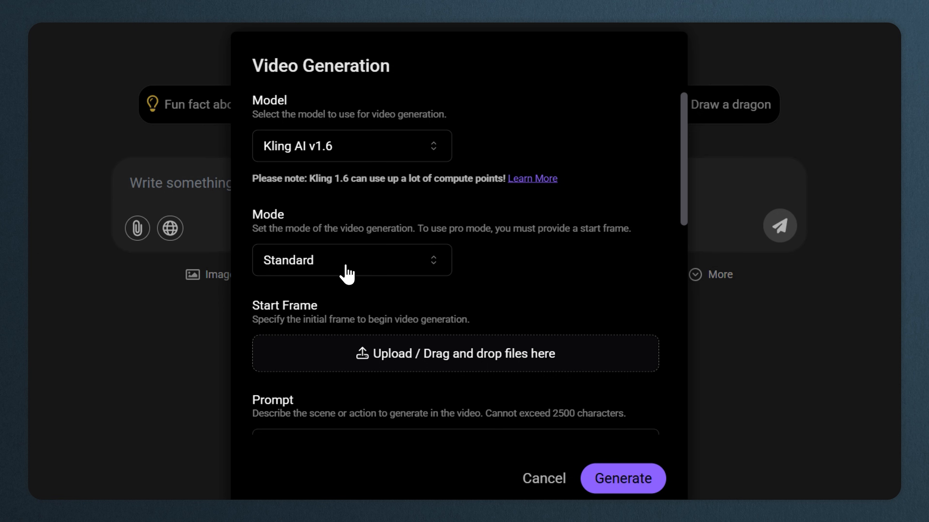
left_click(351, 260)
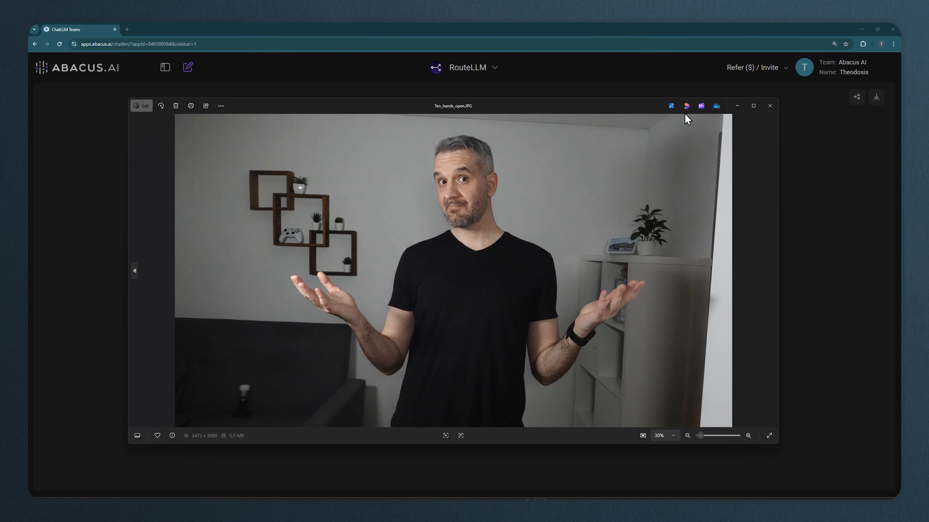
Prompt a blue flame from one hand and a red flame from the other, and generate the video
type("Generate a")
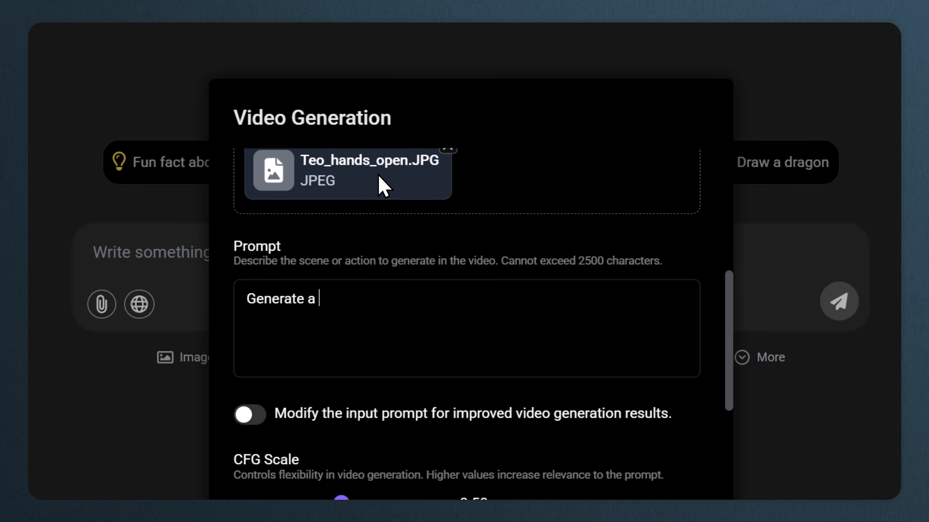
type("blue flame from the one hand and a")
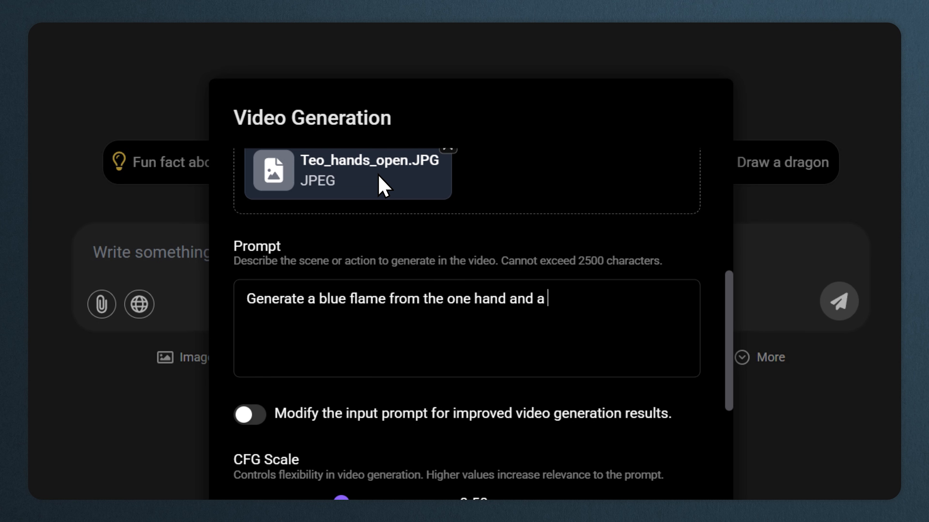
type("red flame from the other hand.")
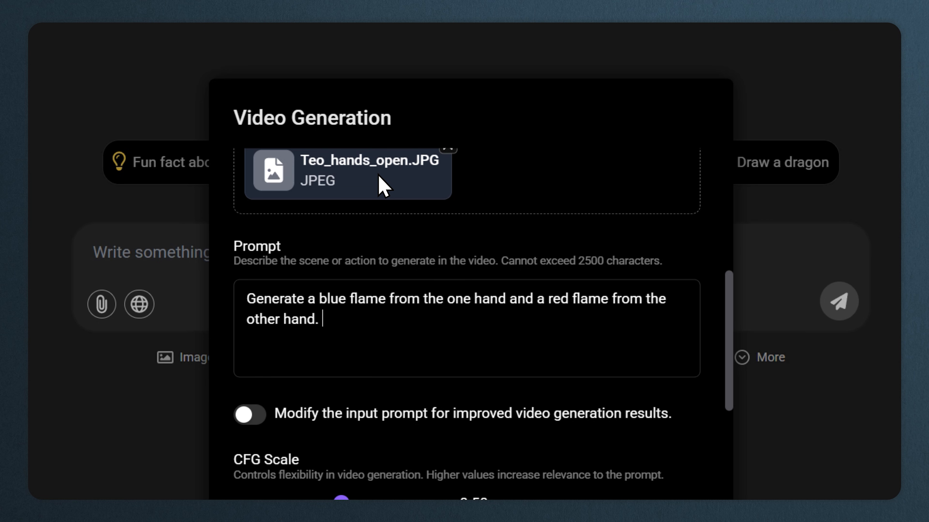
scroll("down", 3)
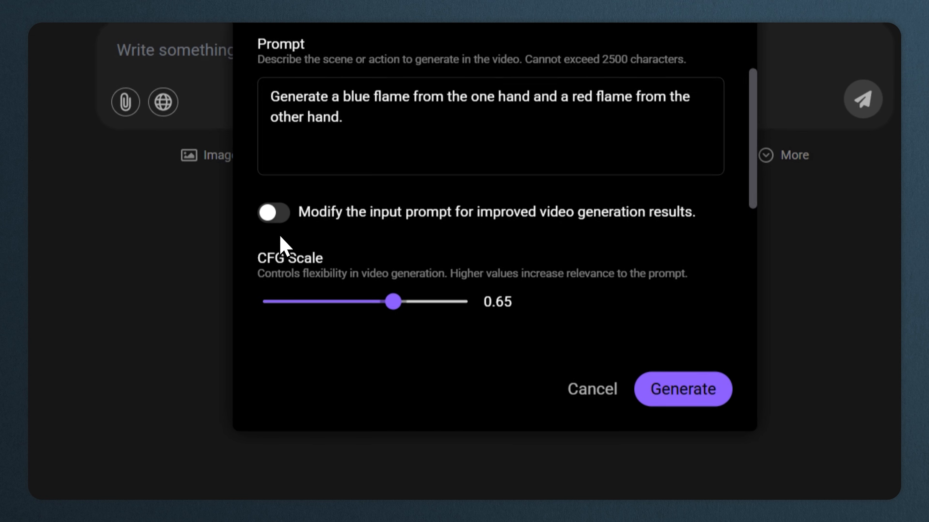
left_click(682, 389)
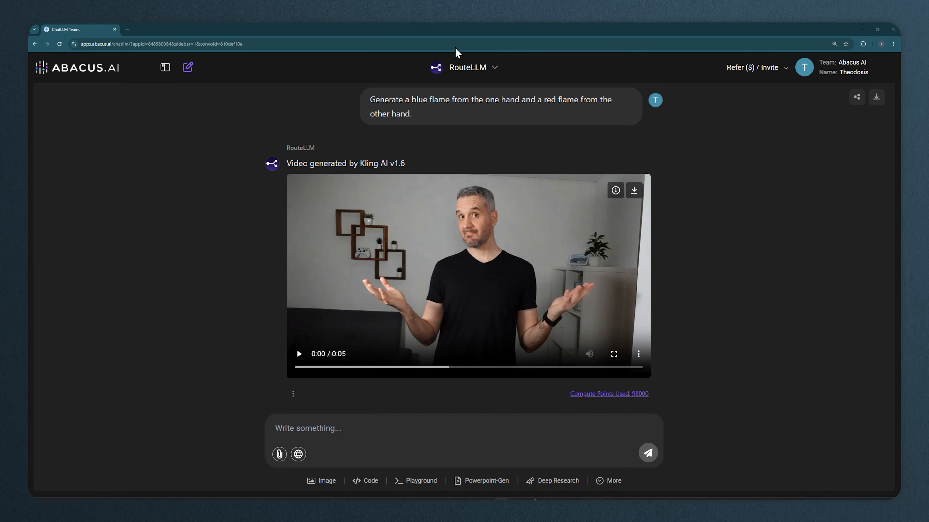
Play and pause the generated flame video, then start a new empty chat
left_click(299, 353)
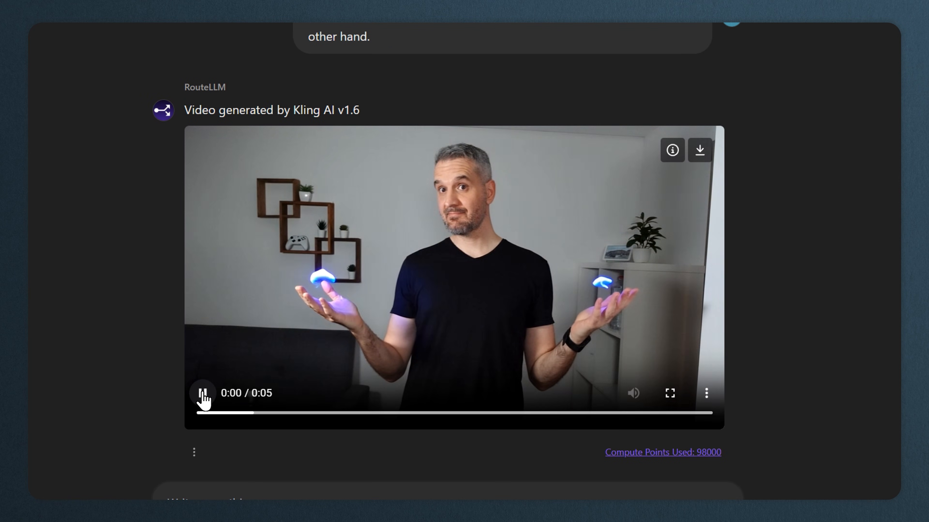
left_click(202, 393)
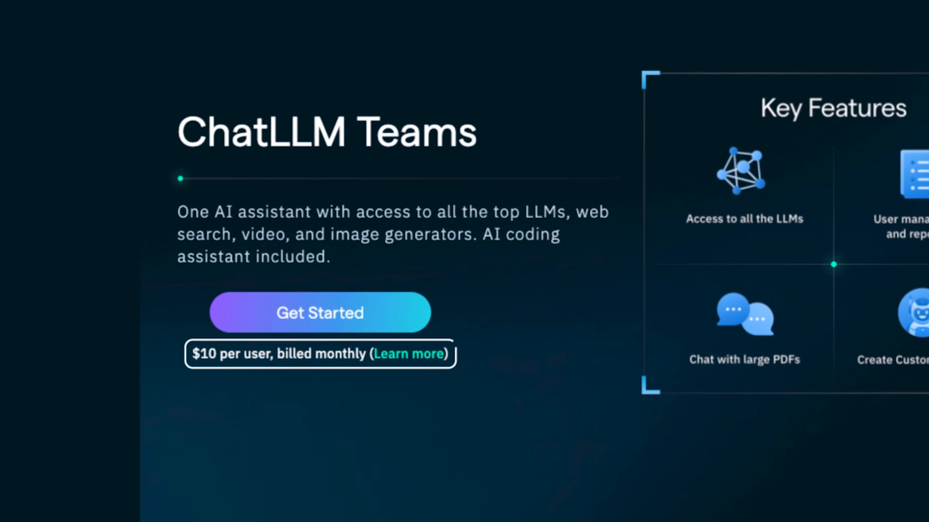
left_click(319, 313)
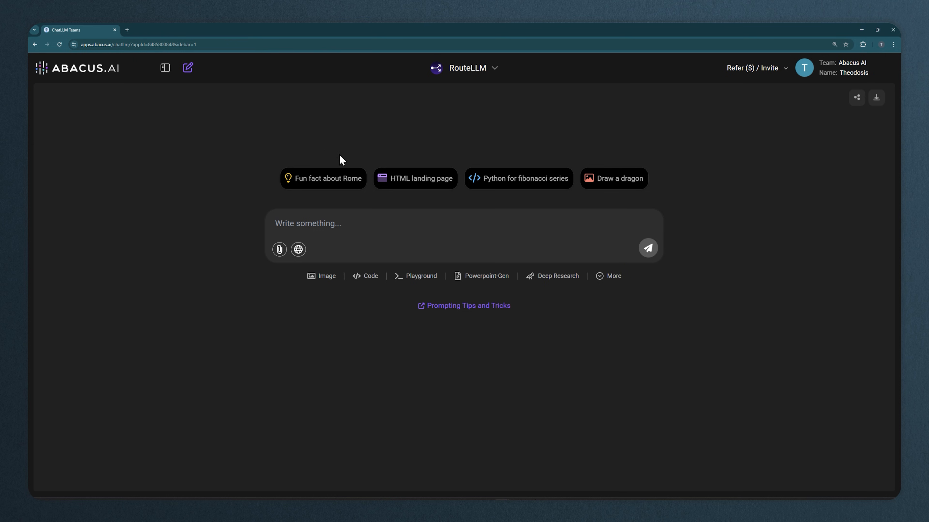
In Video Analysis mode, submit the YouTube link ViyZWTYYHQ0 and review the list of AI education tools
left_click(614, 276)
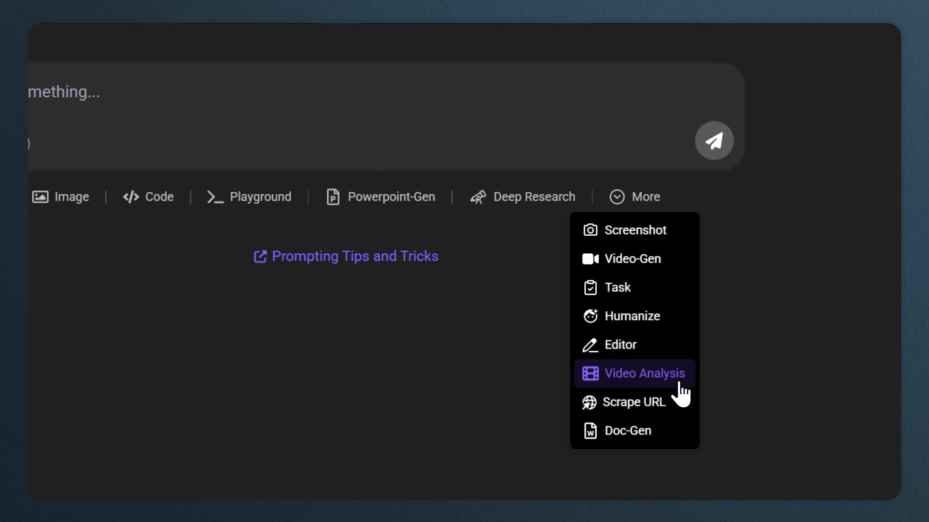
left_click(644, 373)
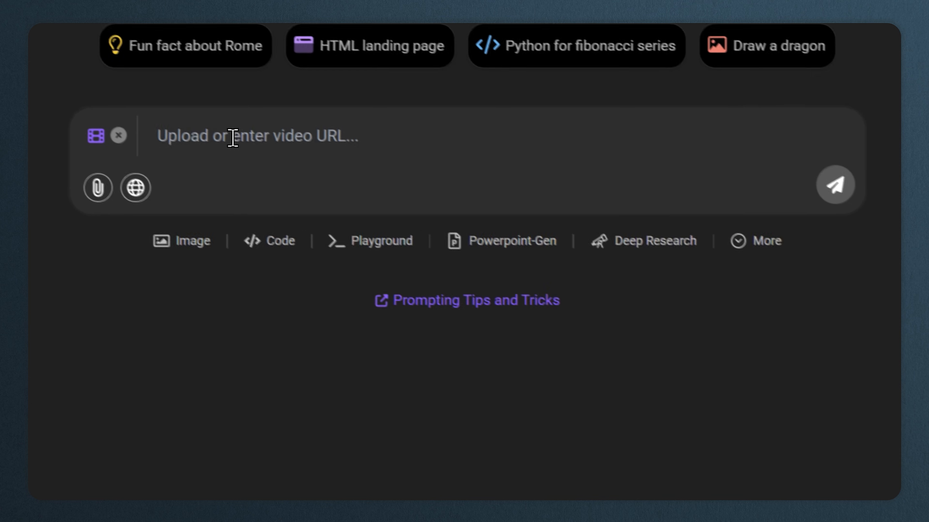
type("https://www.youtube.com/watch?v=ViyZWTYYHQ0")
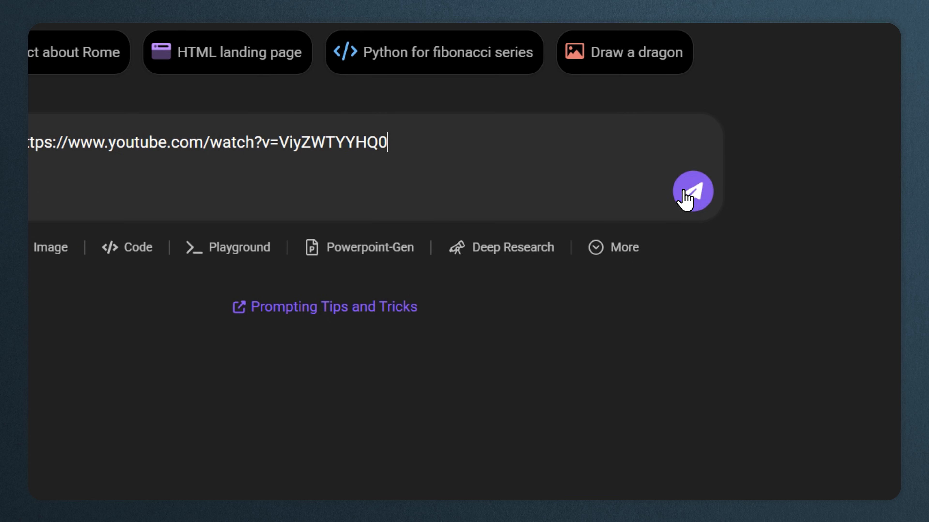
left_click(692, 191)
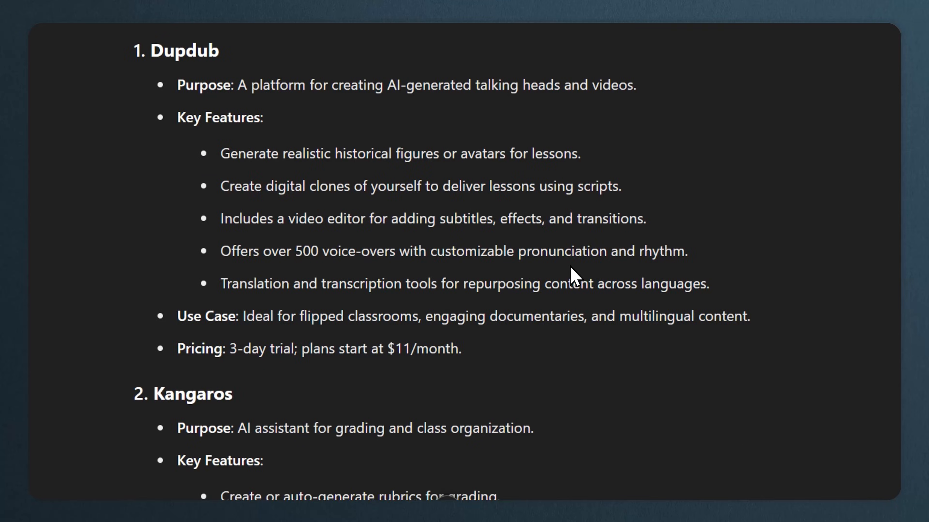
scroll("down", 3)
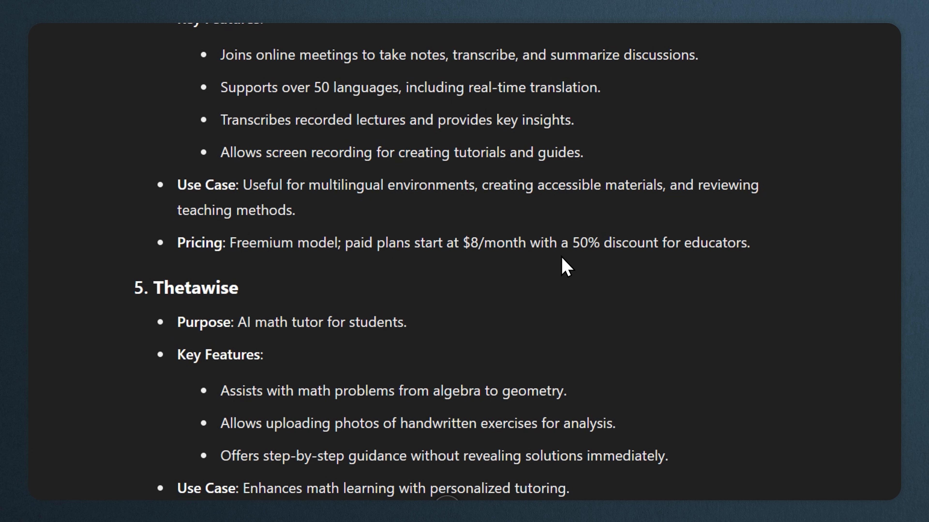